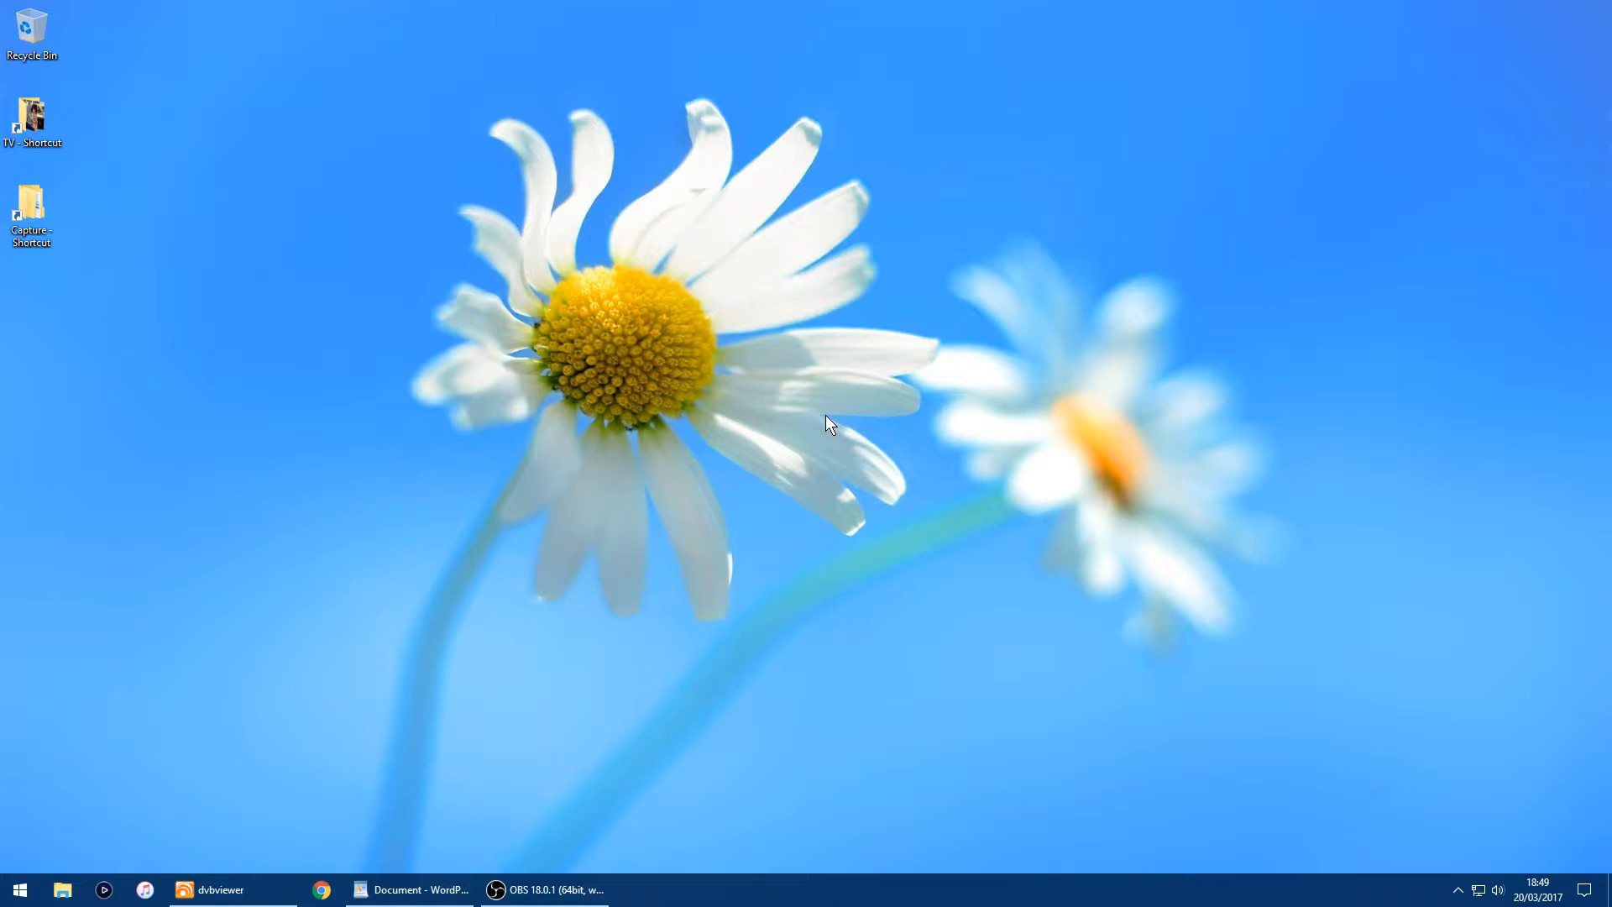
mouse_move(322, 890)
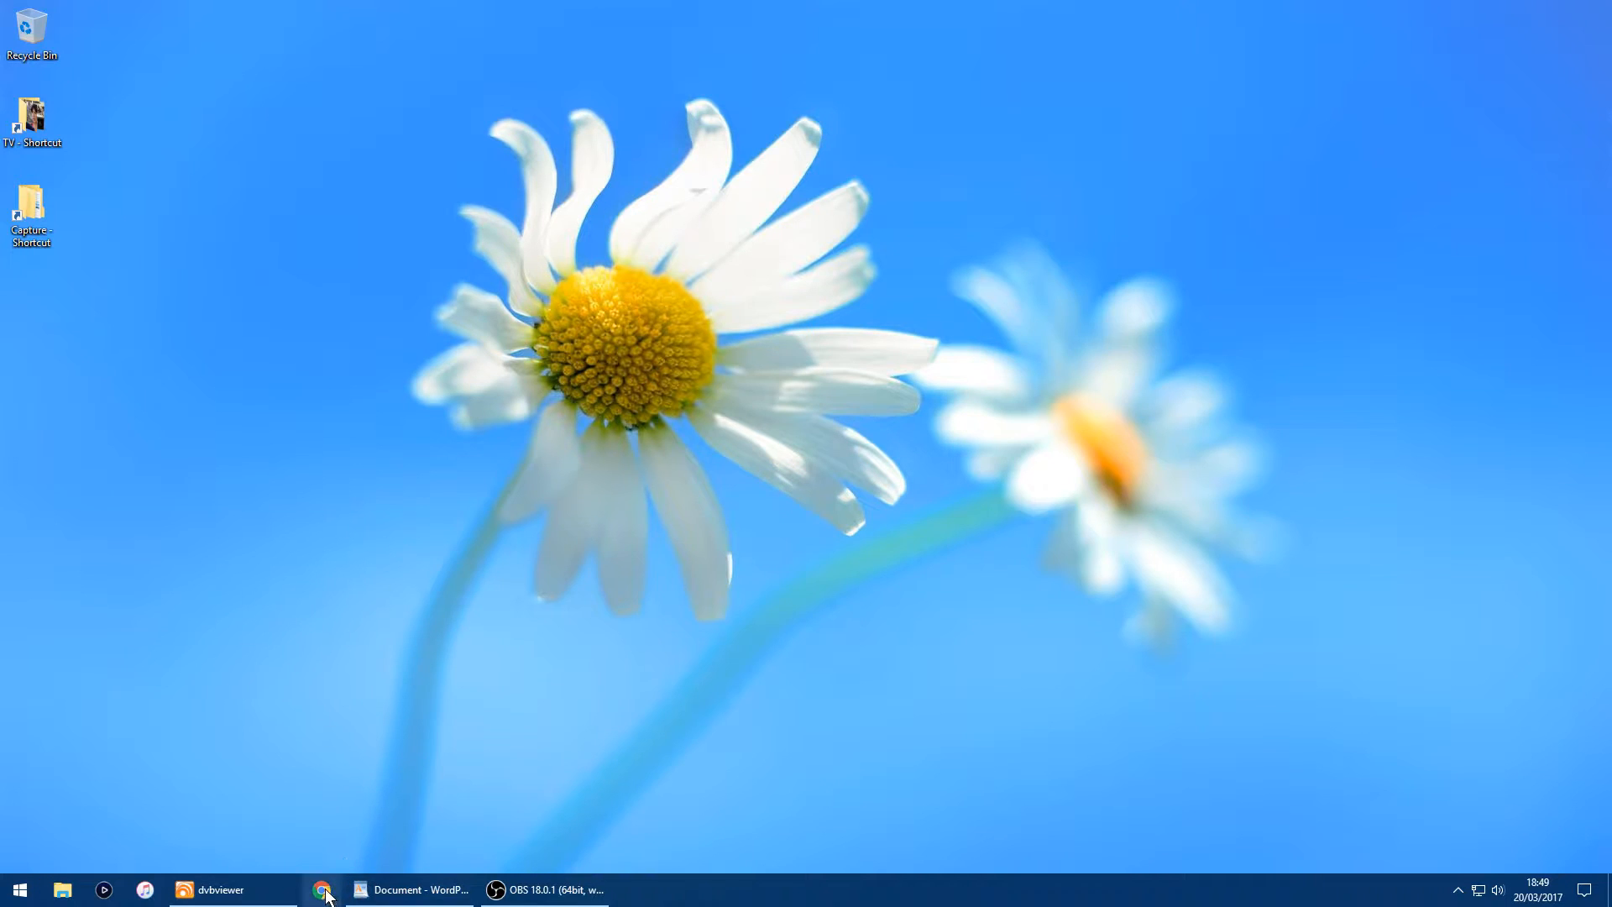
Step: View the router's LEDE status overview in the web browser
click(322, 890)
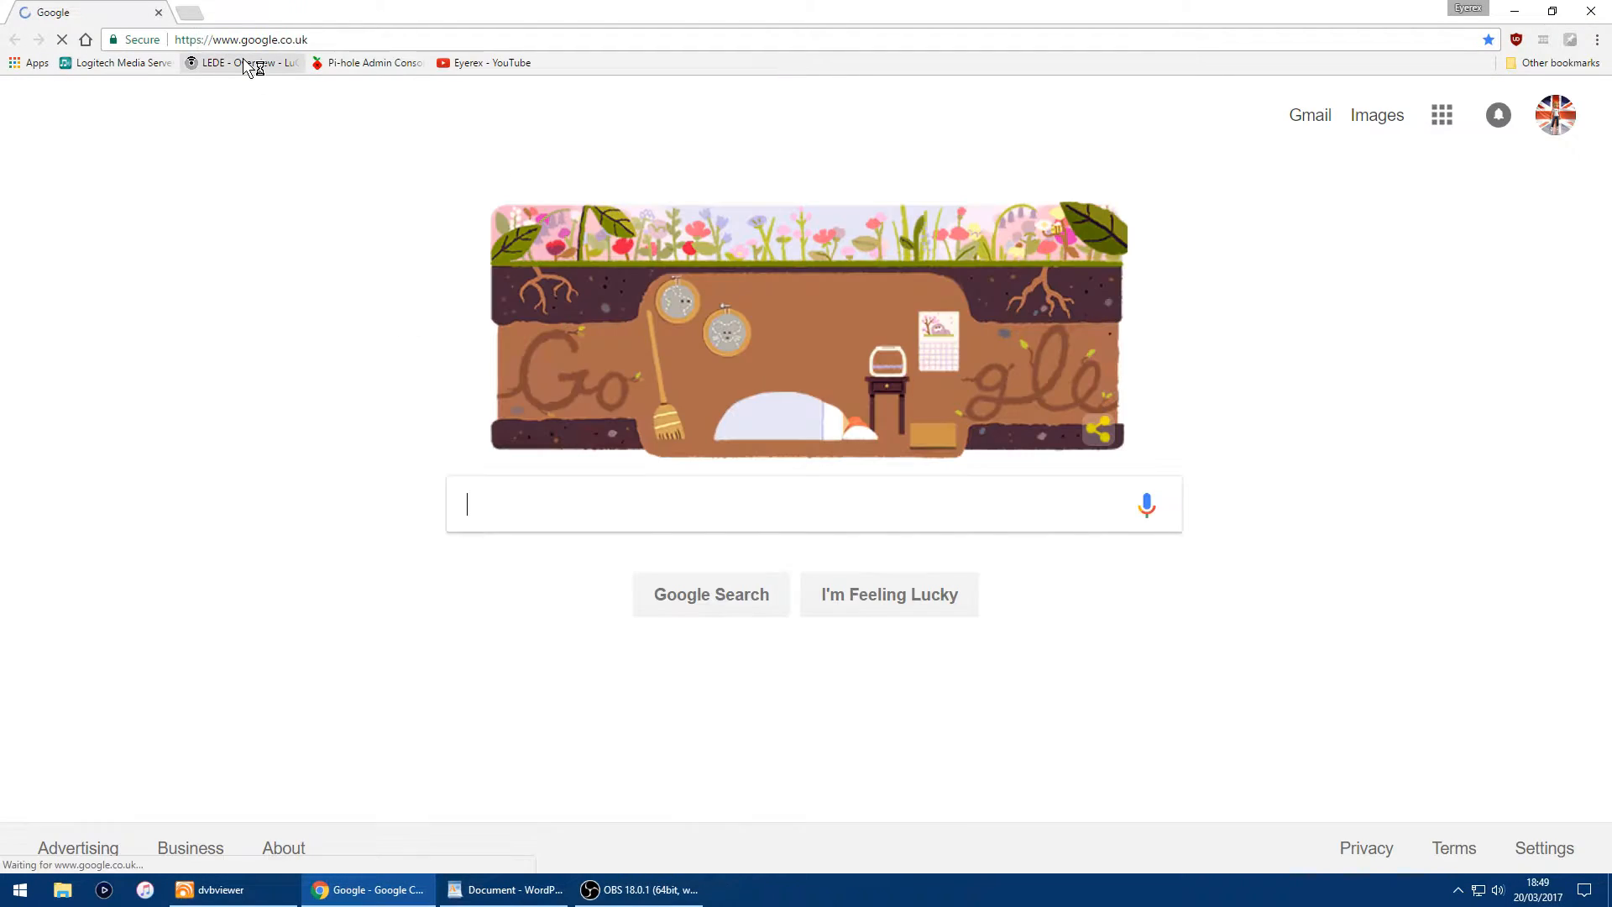
click(241, 62)
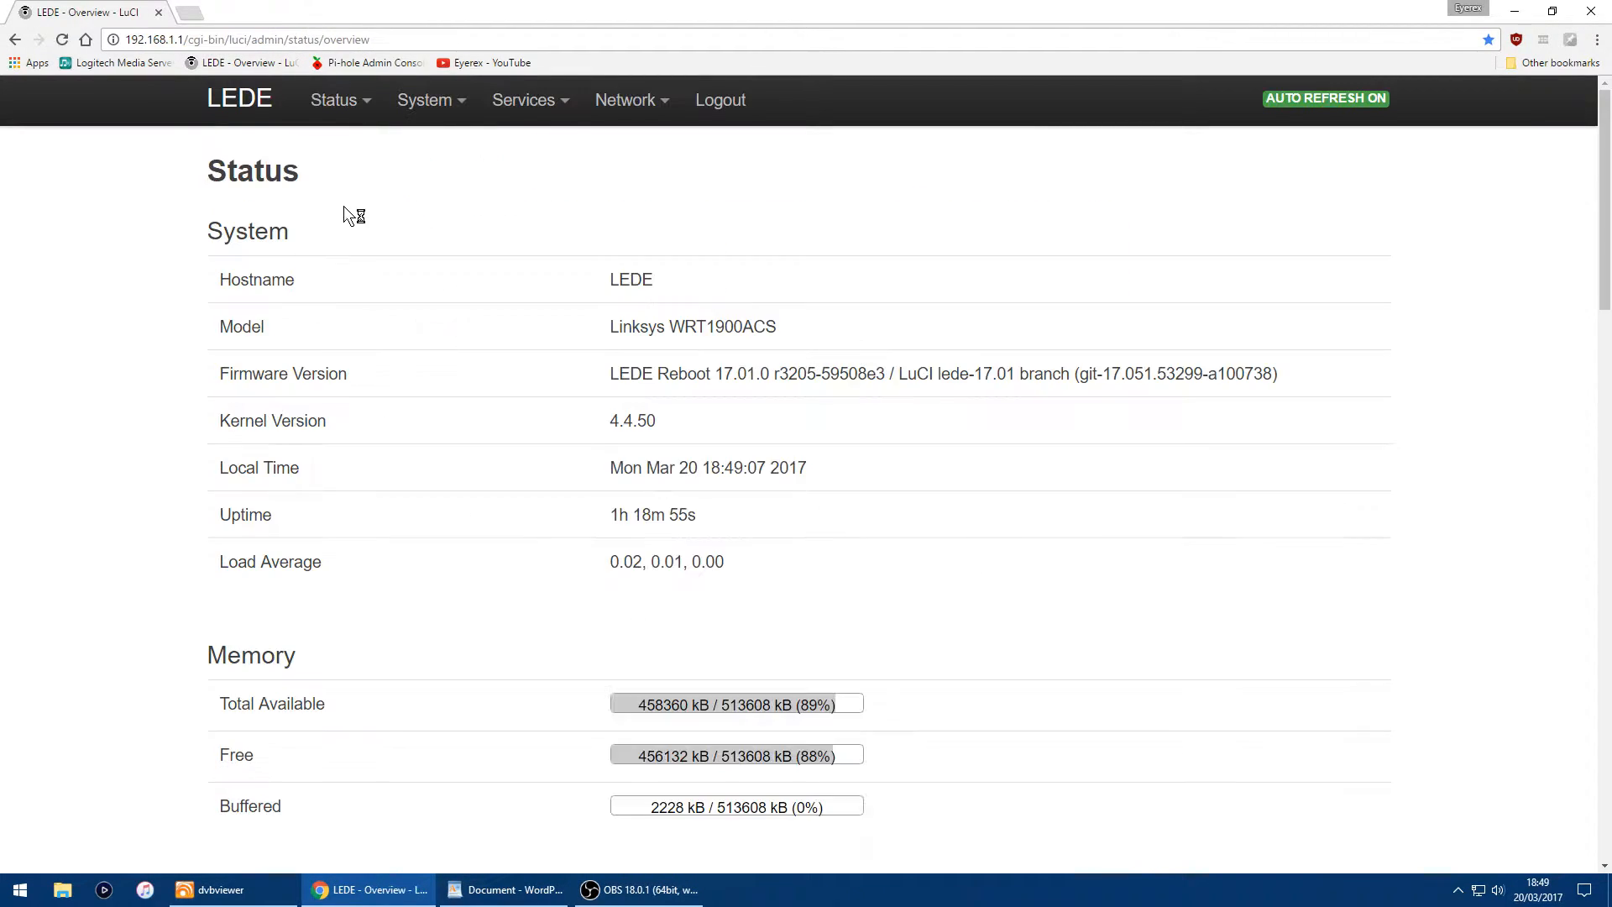
mouse_move(142, 285)
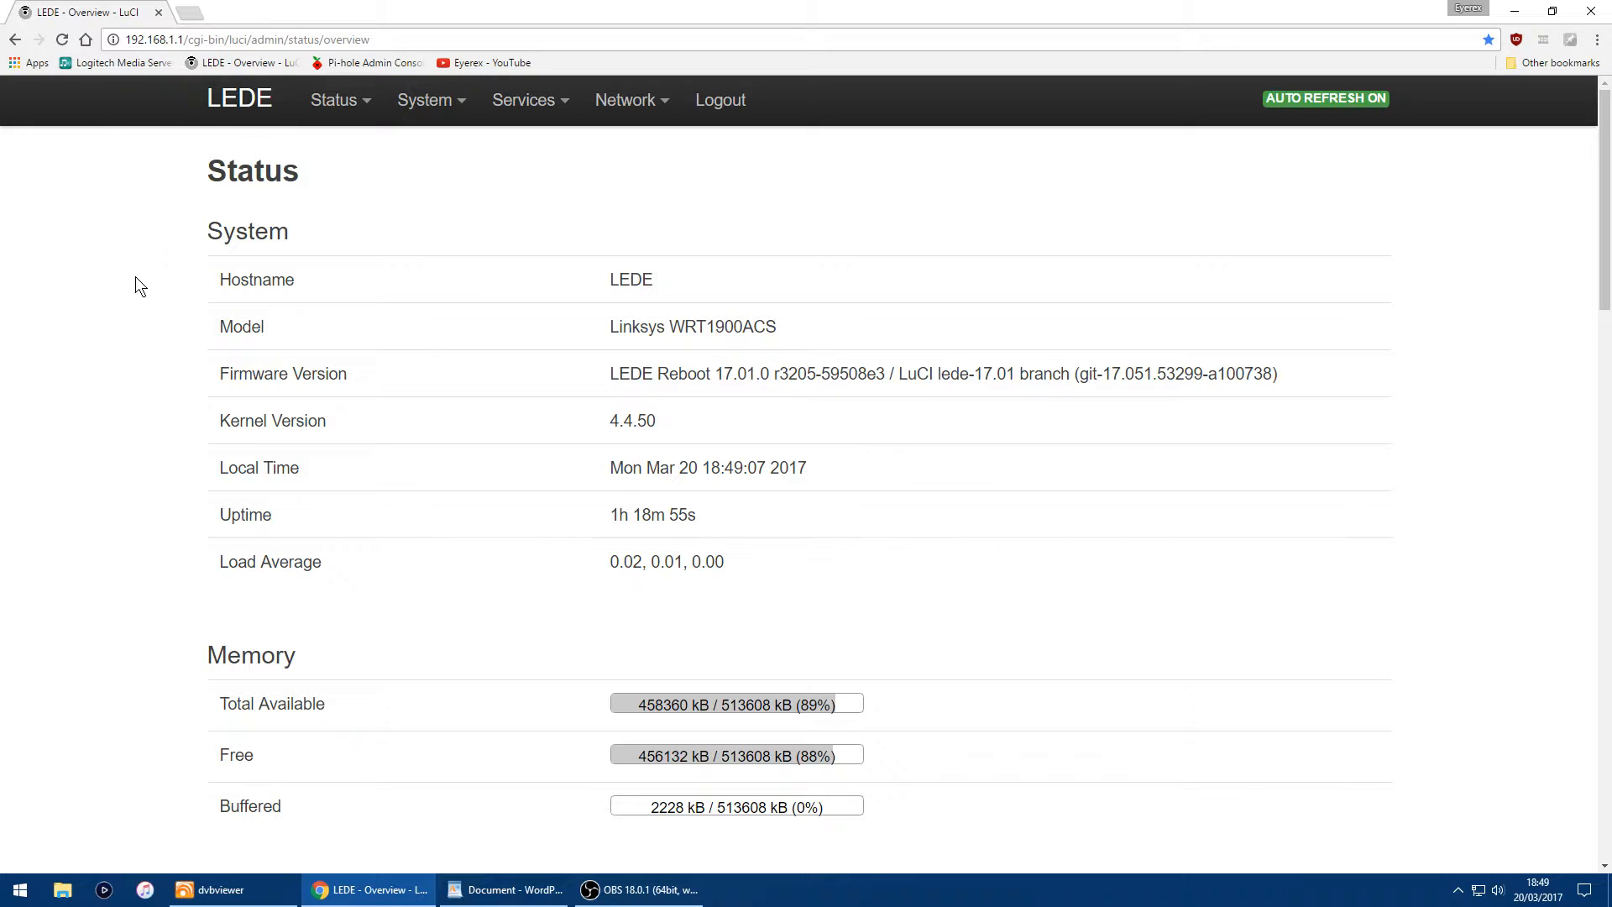
mouse_move(131, 197)
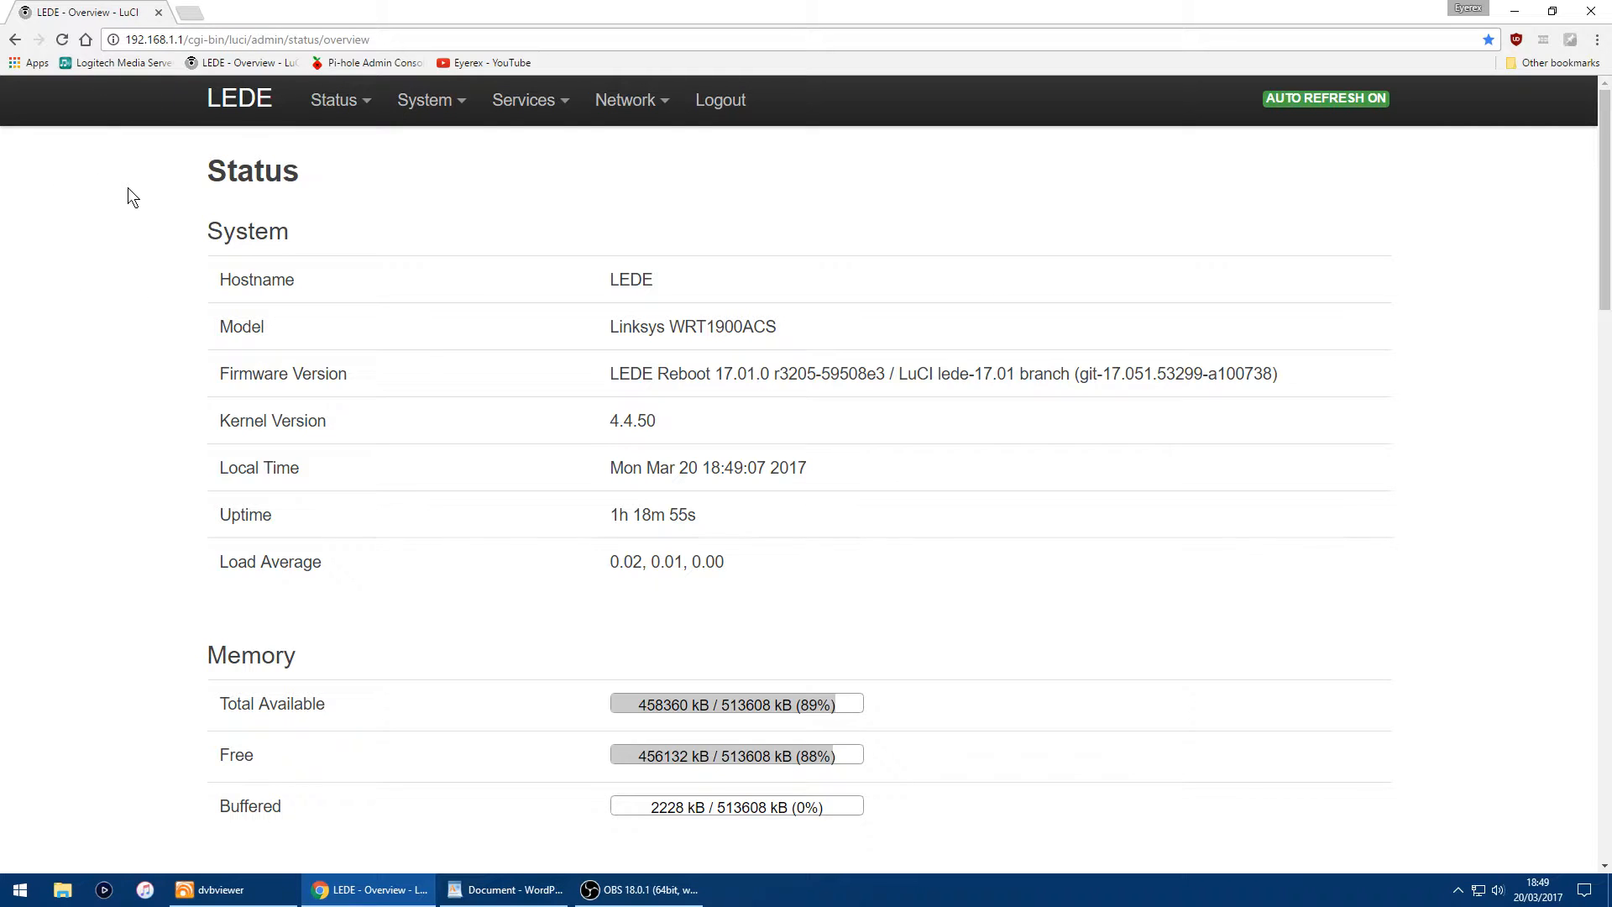
mouse_move(151, 235)
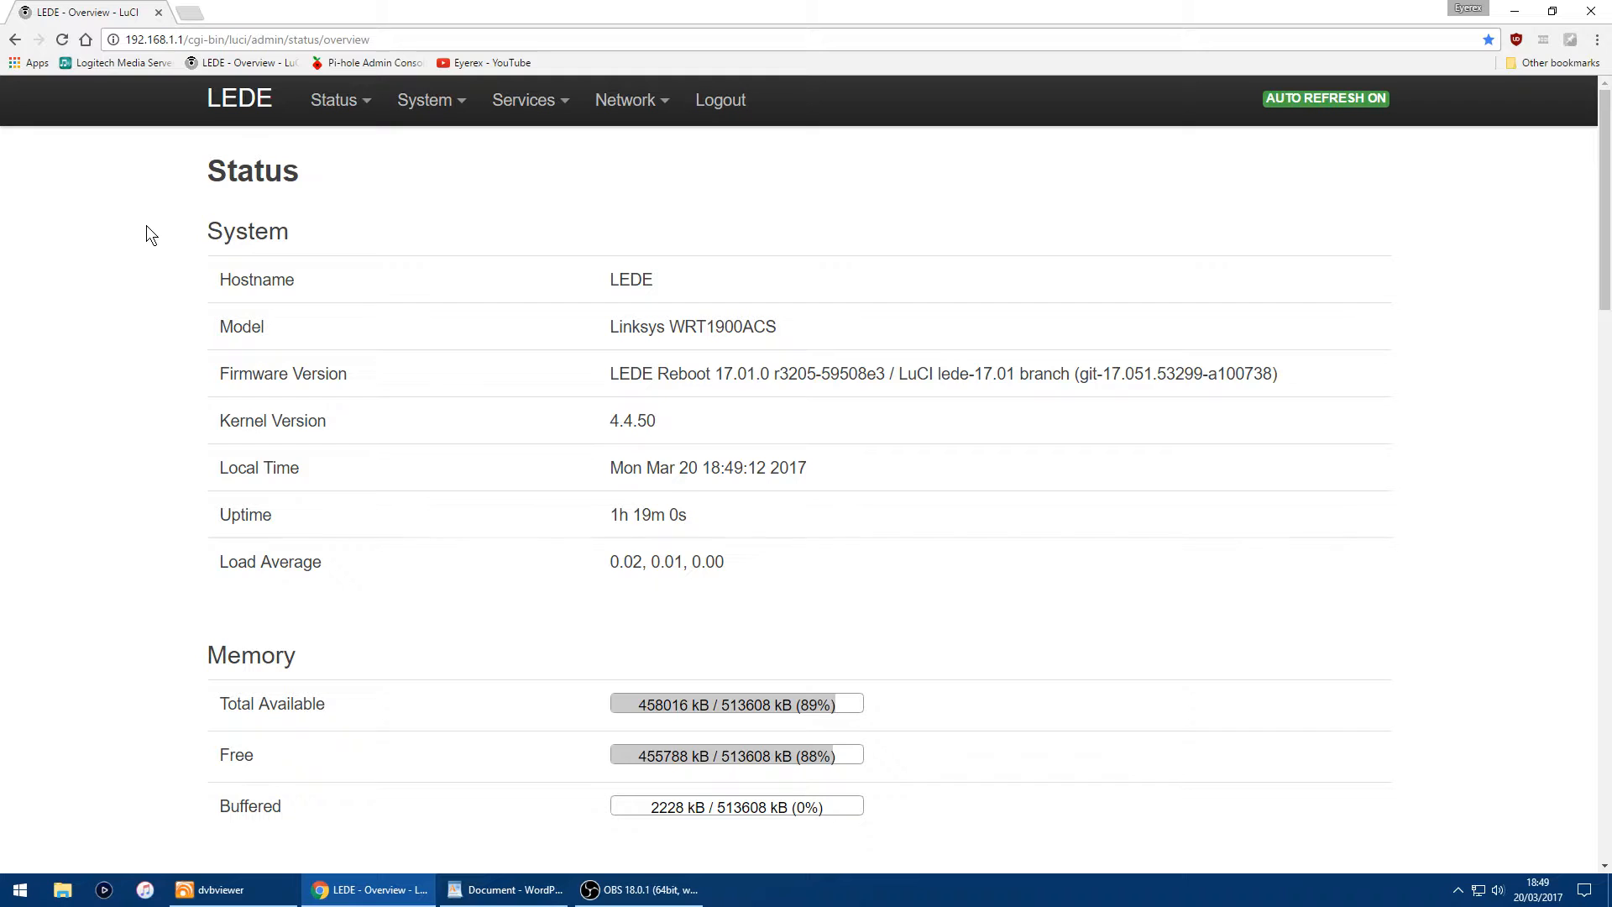
mouse_move(729, 171)
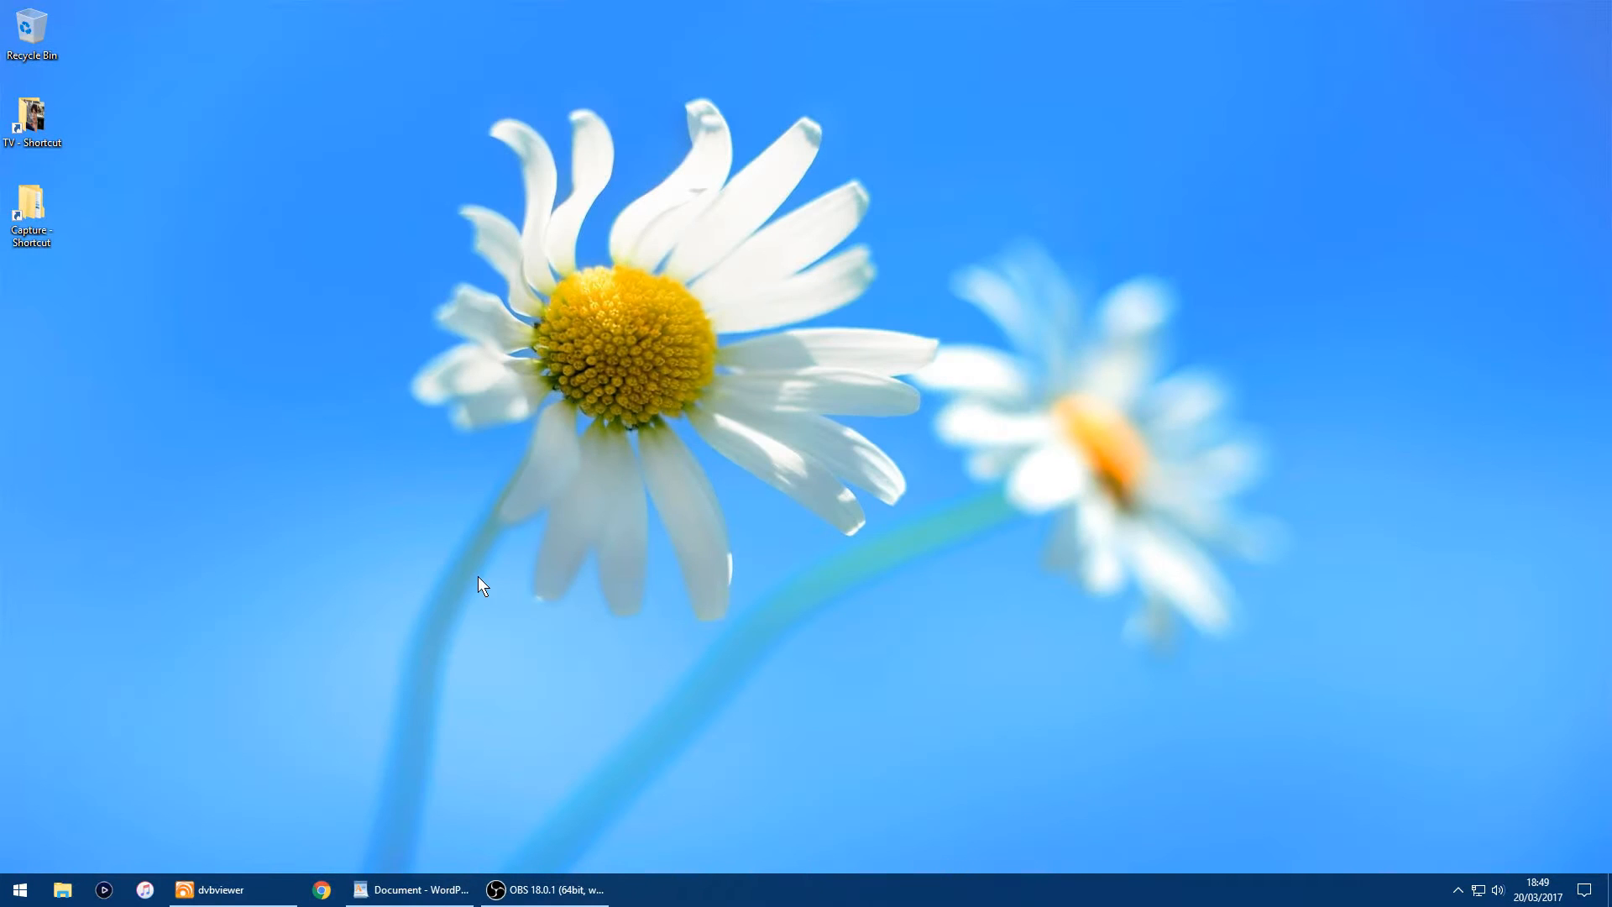
Step: Start a PuTTY SSH session to the router at 192.168.1.1 on port 22
click(19, 889)
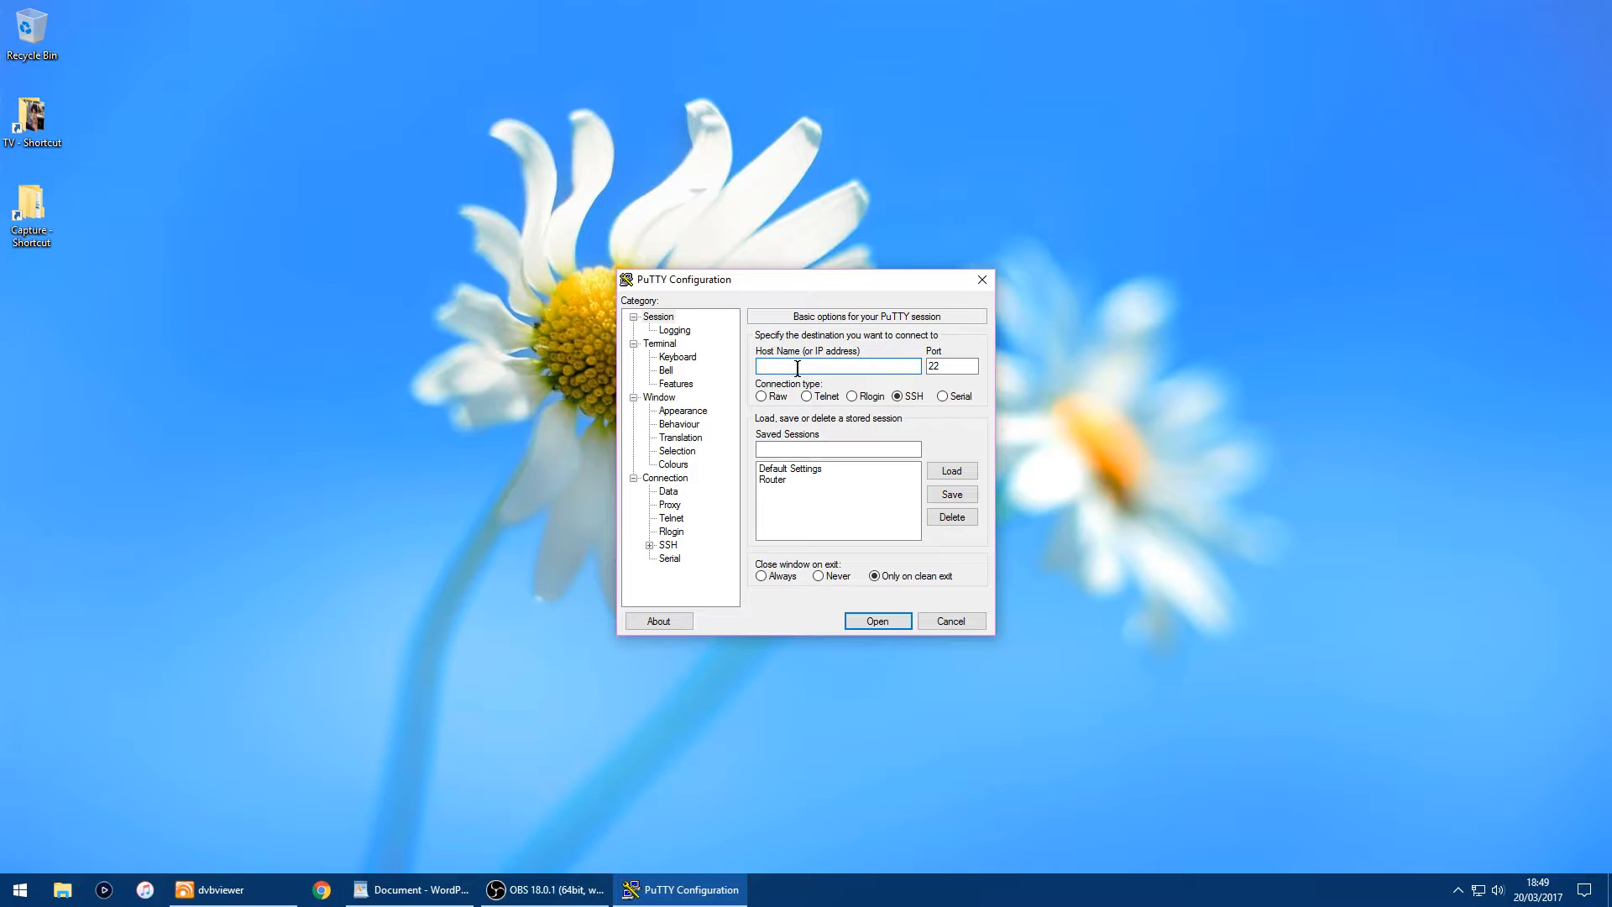
text(192.)
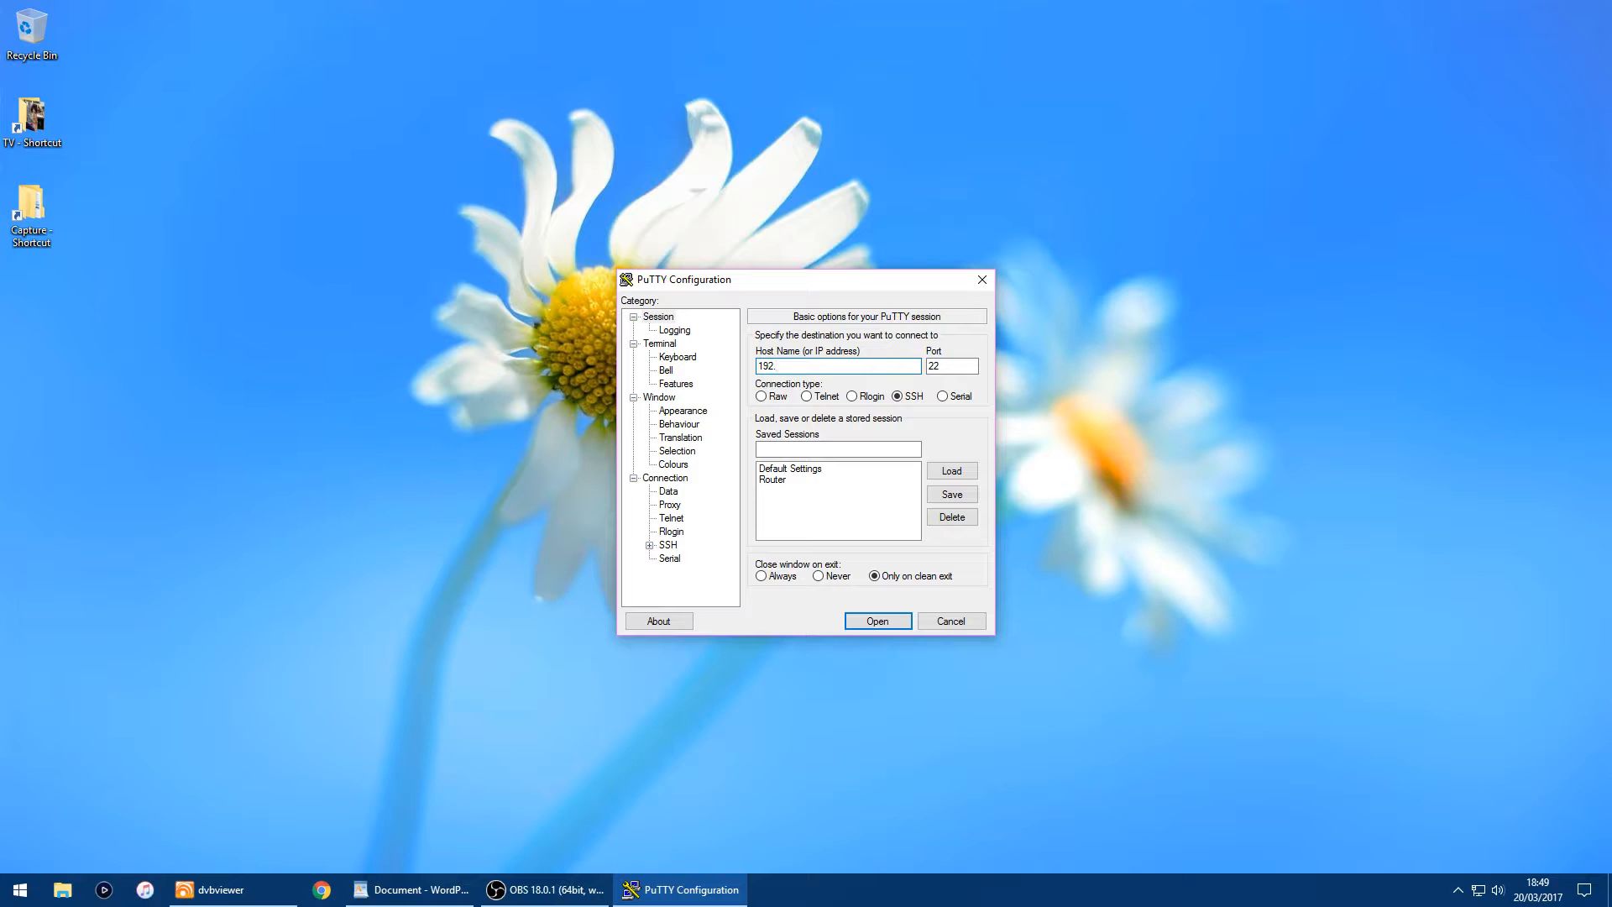
text(168.1.1)
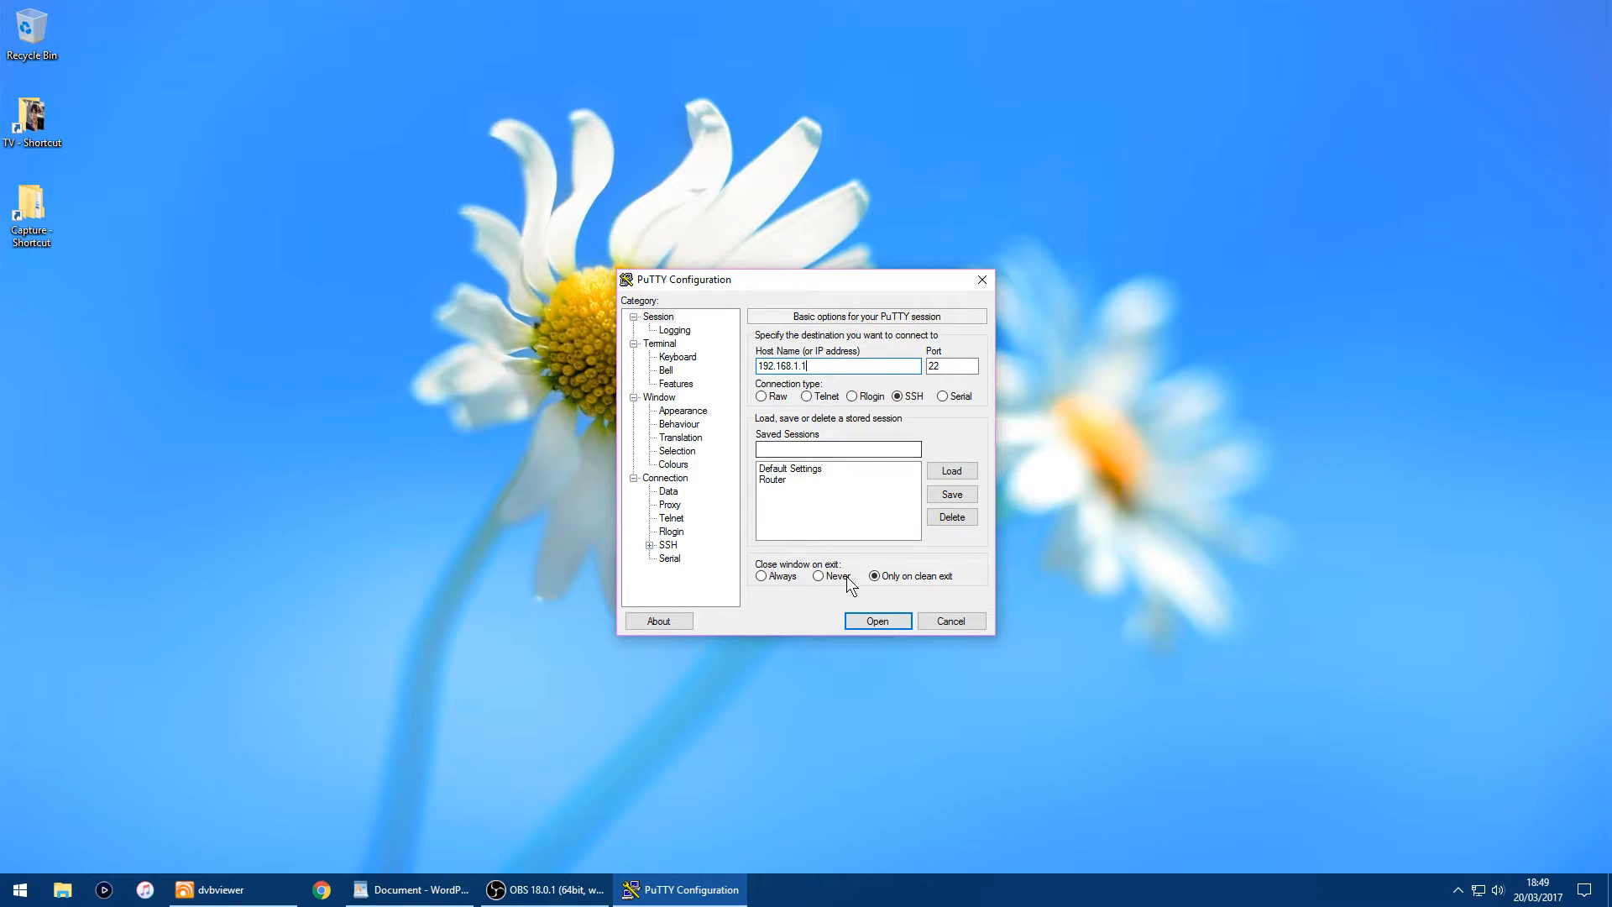
click(877, 619)
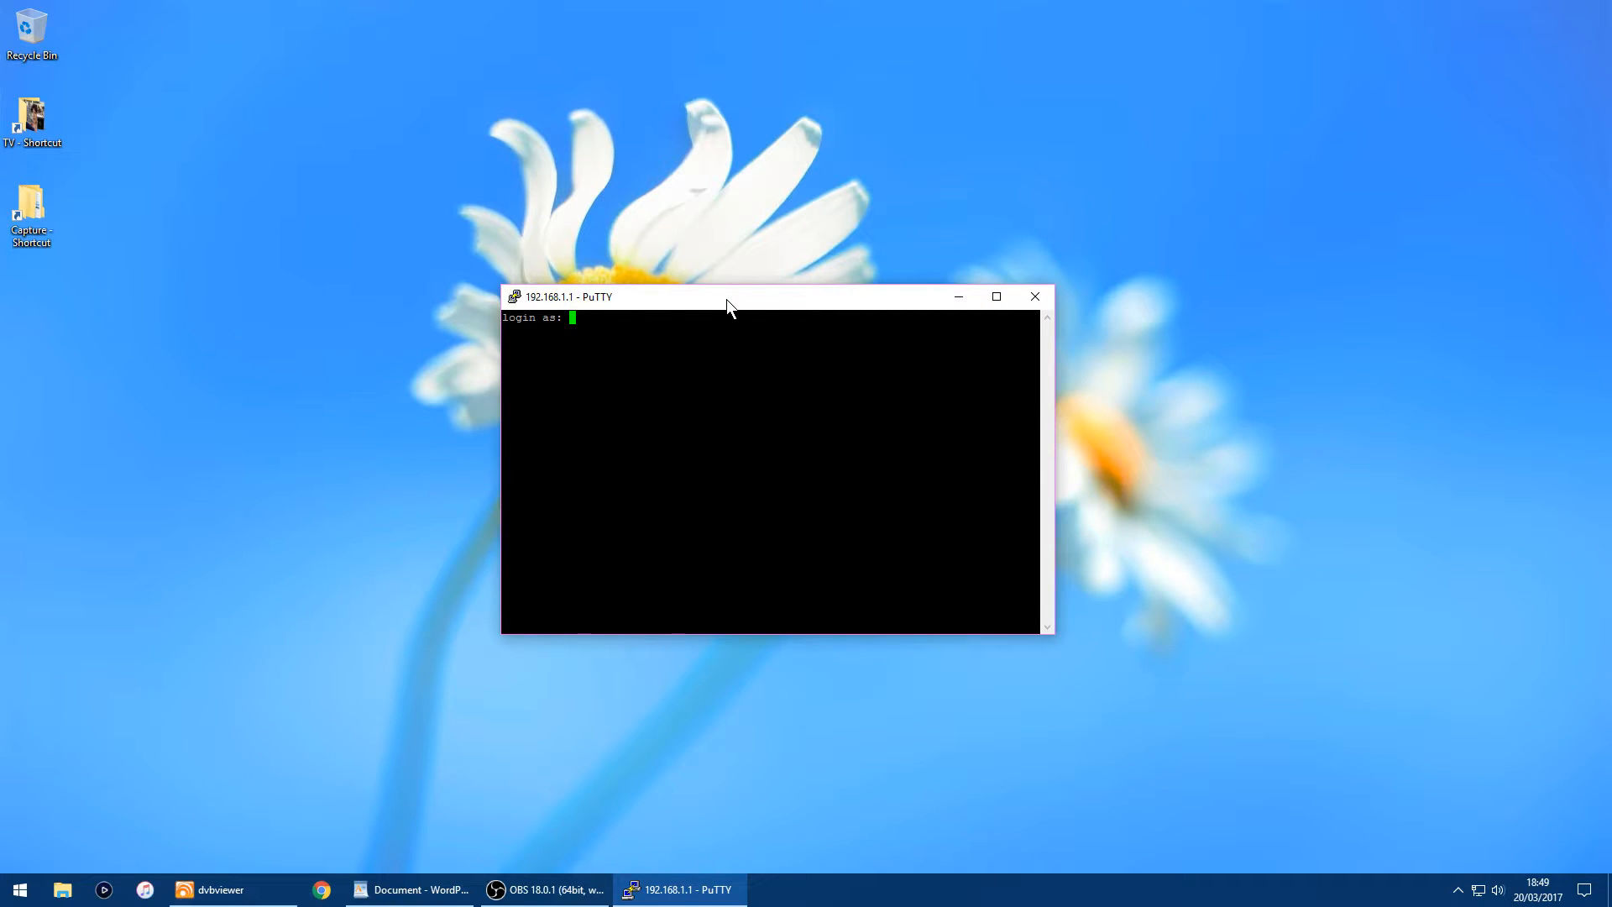
Step: Log in as root to the LEDE shell and bring up the WordPad boot_part command notes
text(root)
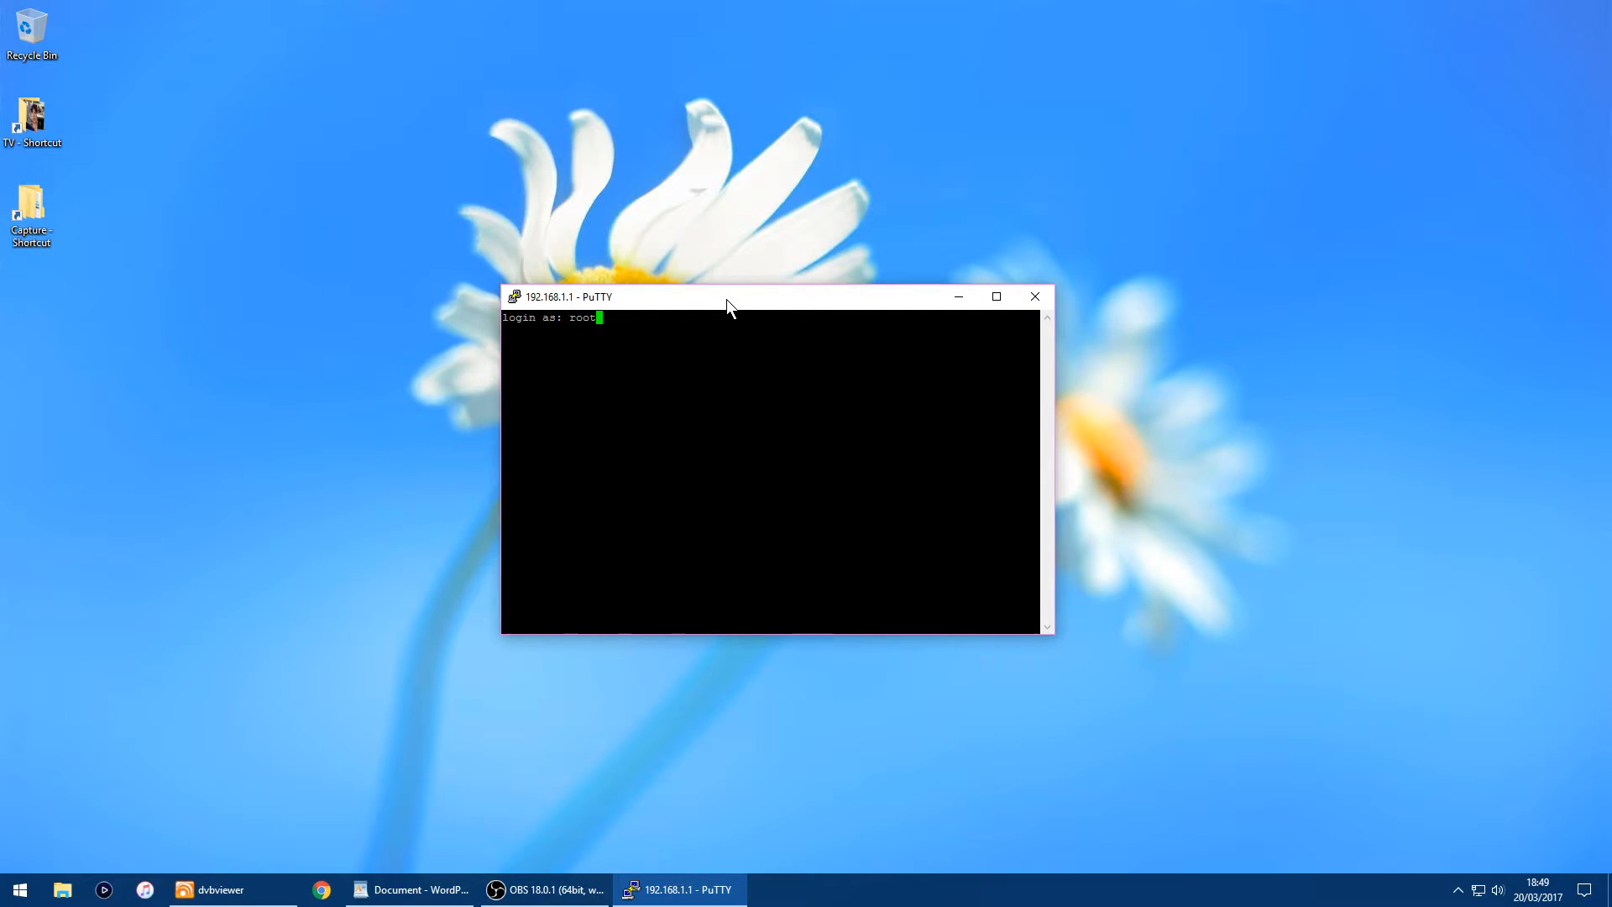
key(Return)
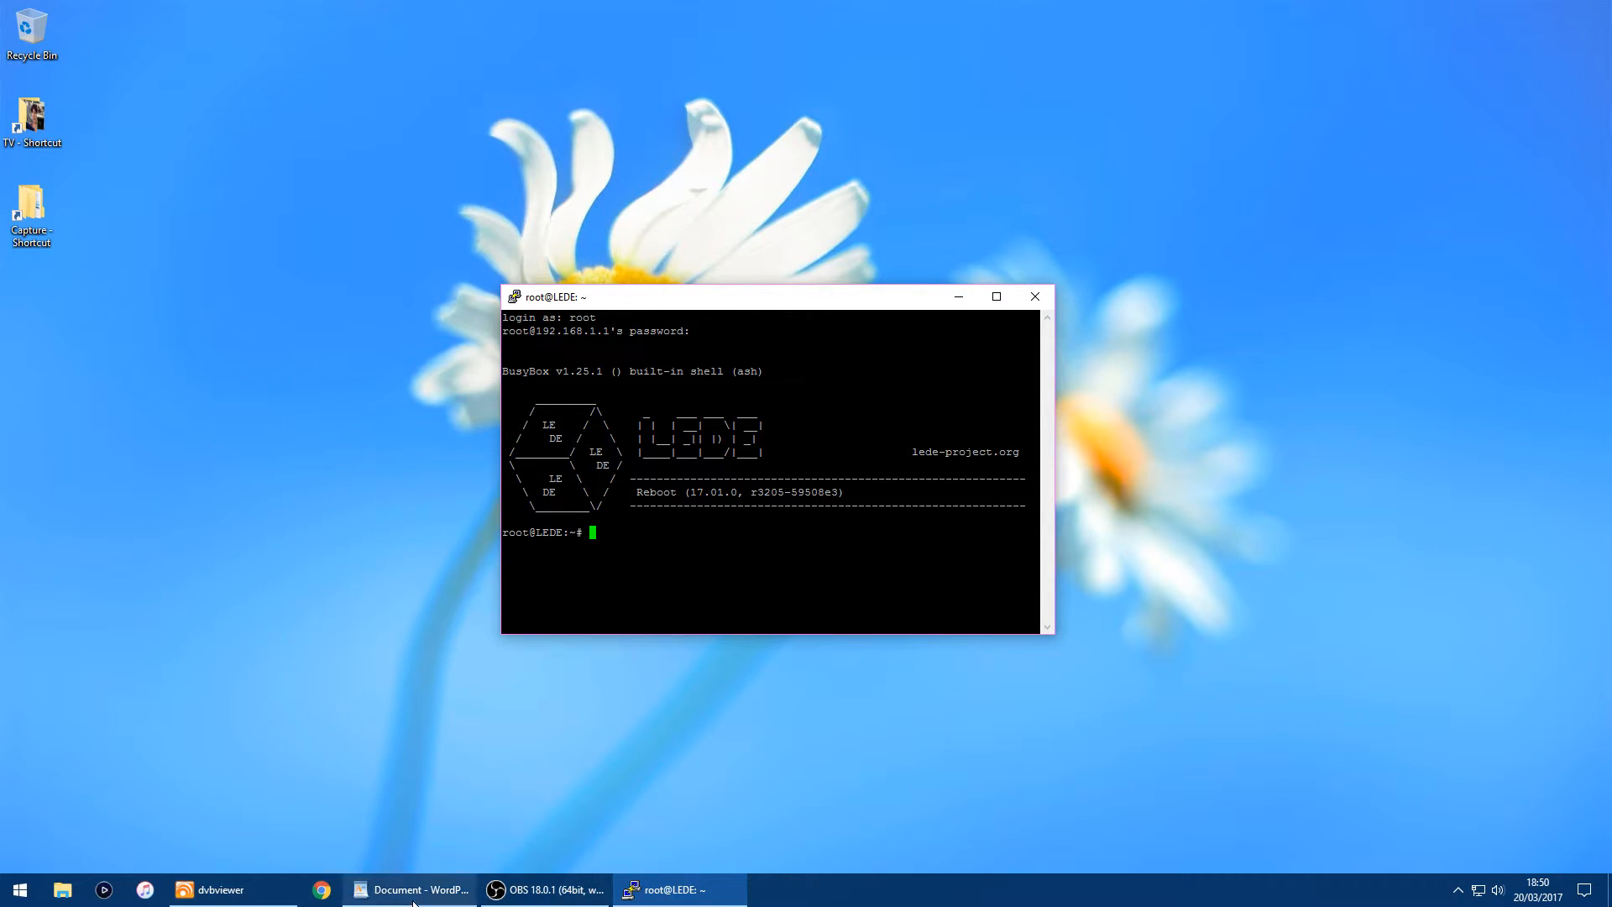
click(412, 890)
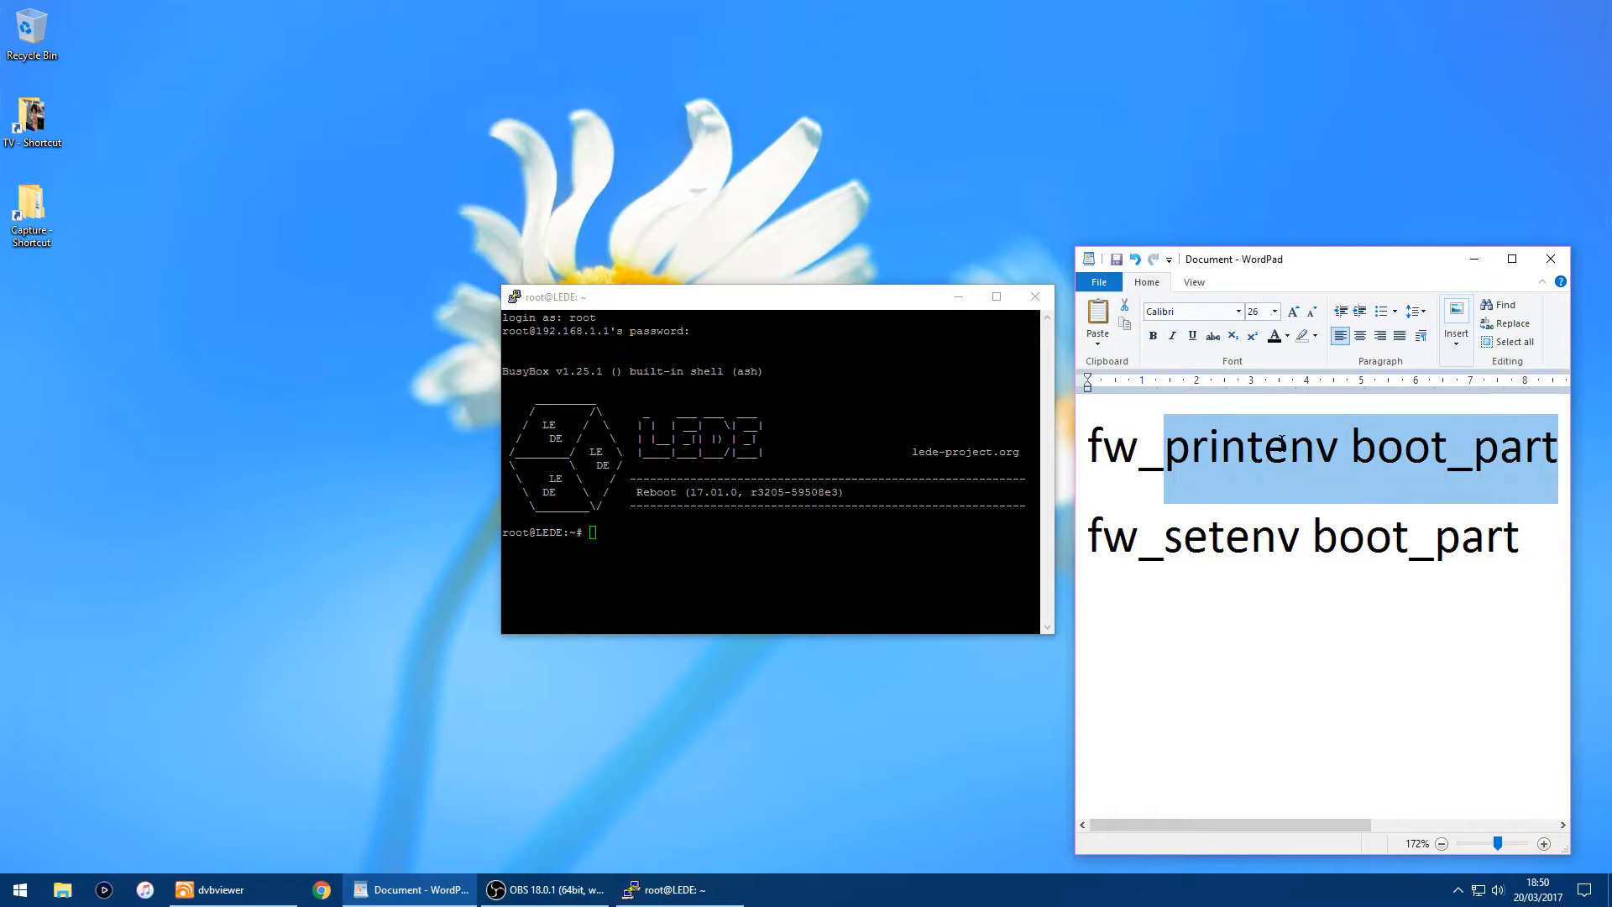
Step: Run fw_printenv boot_part copied from the notes, which reports boot_part=1
right_click(1137, 457)
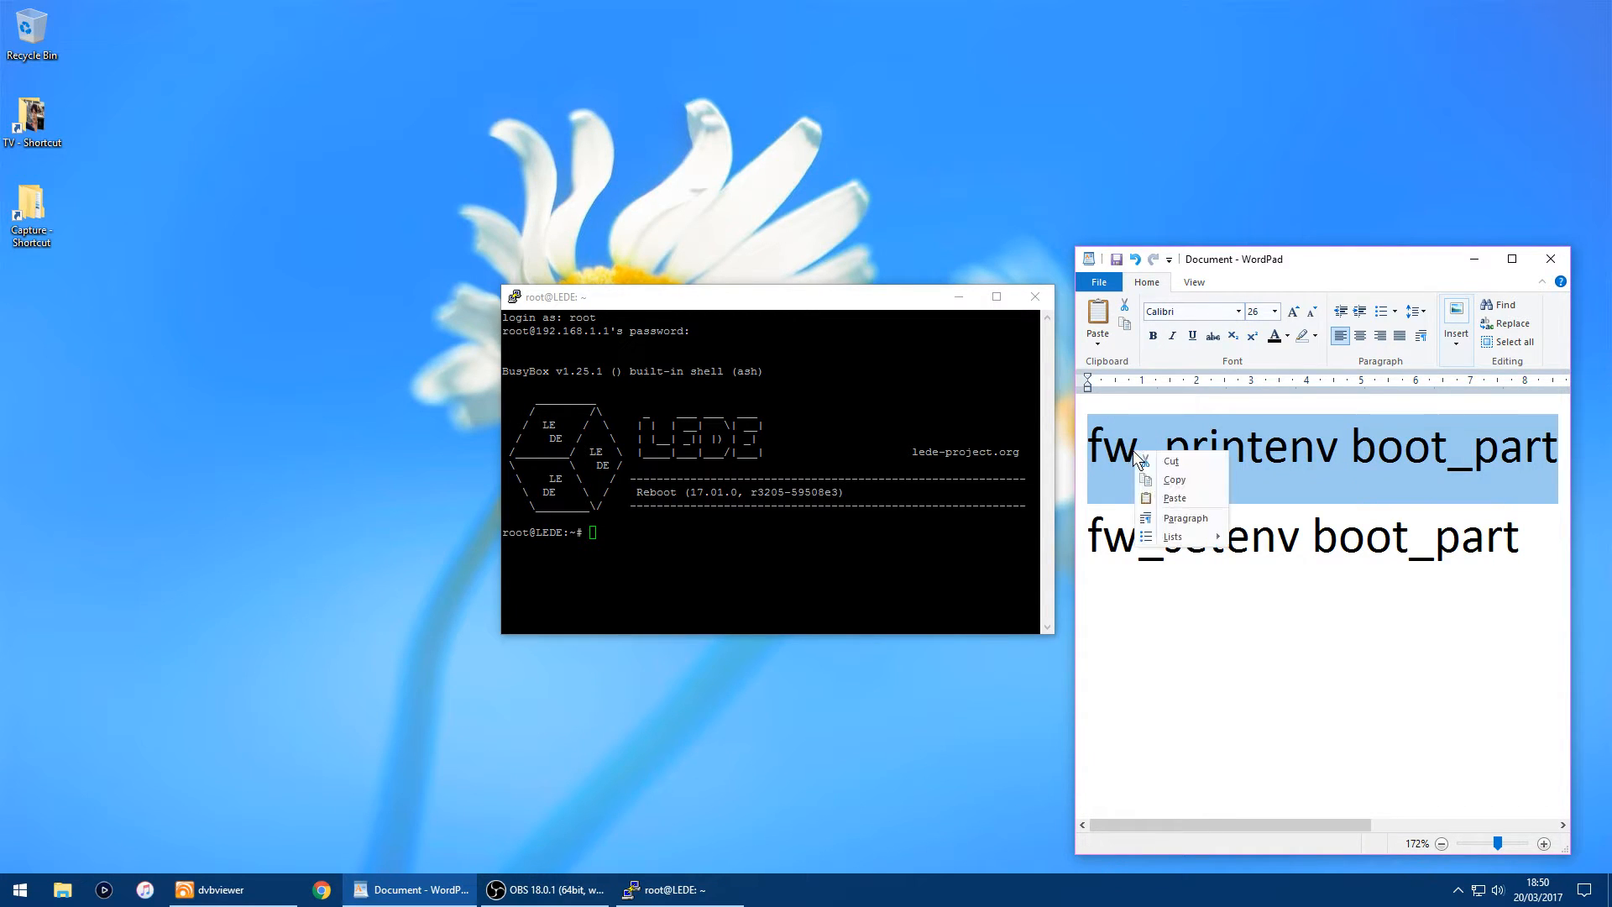
click(1337, 669)
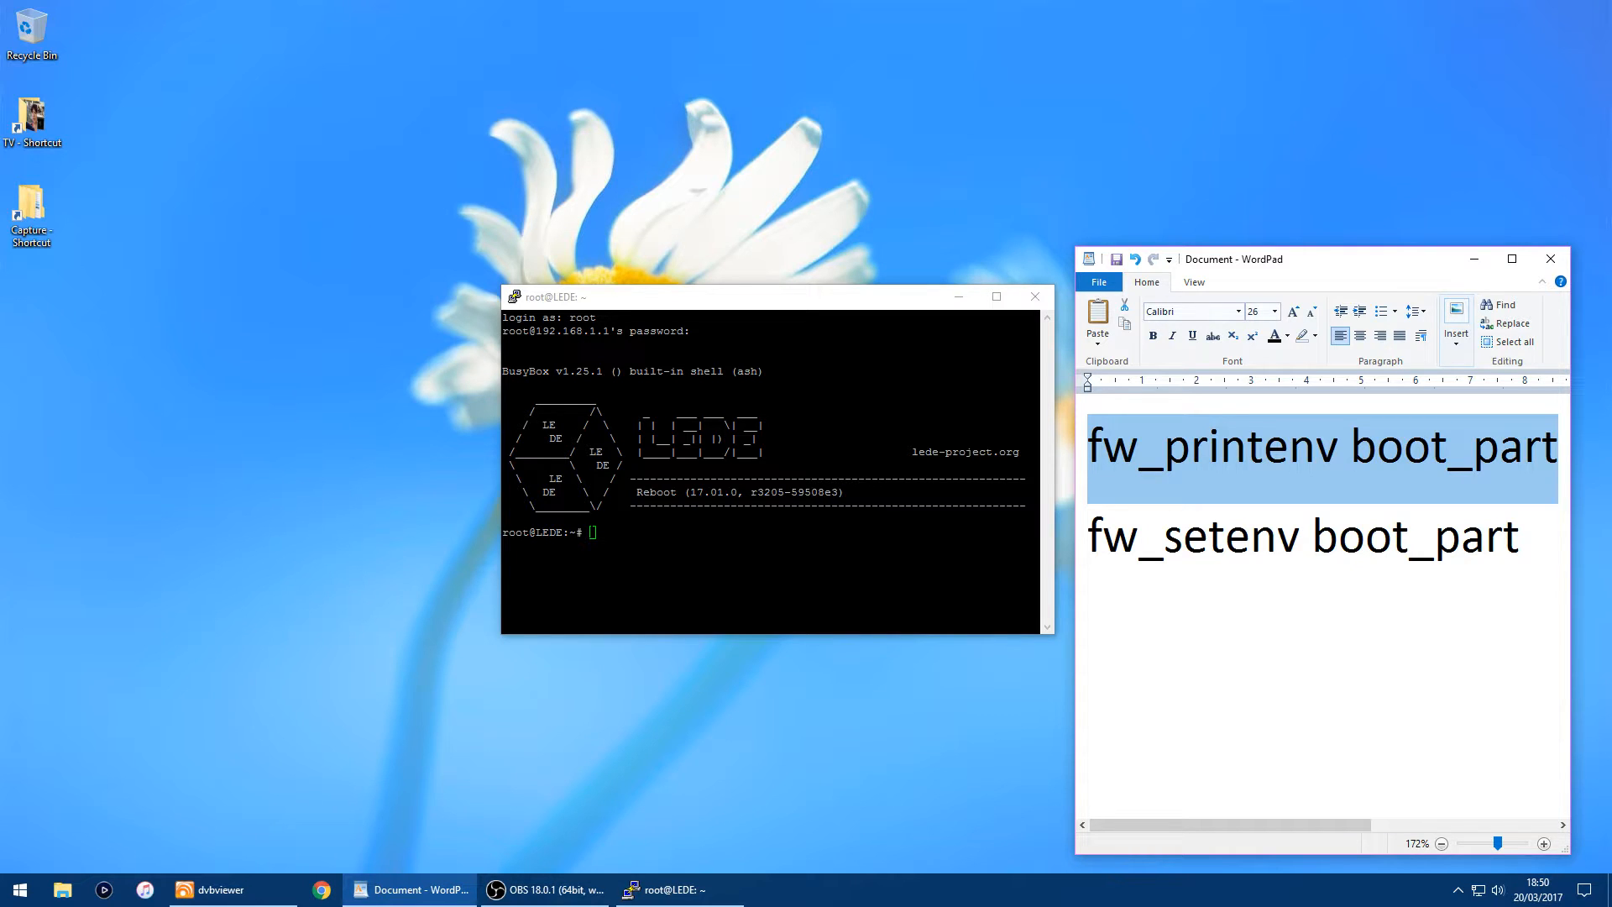
text(fw_printenv boot_part)
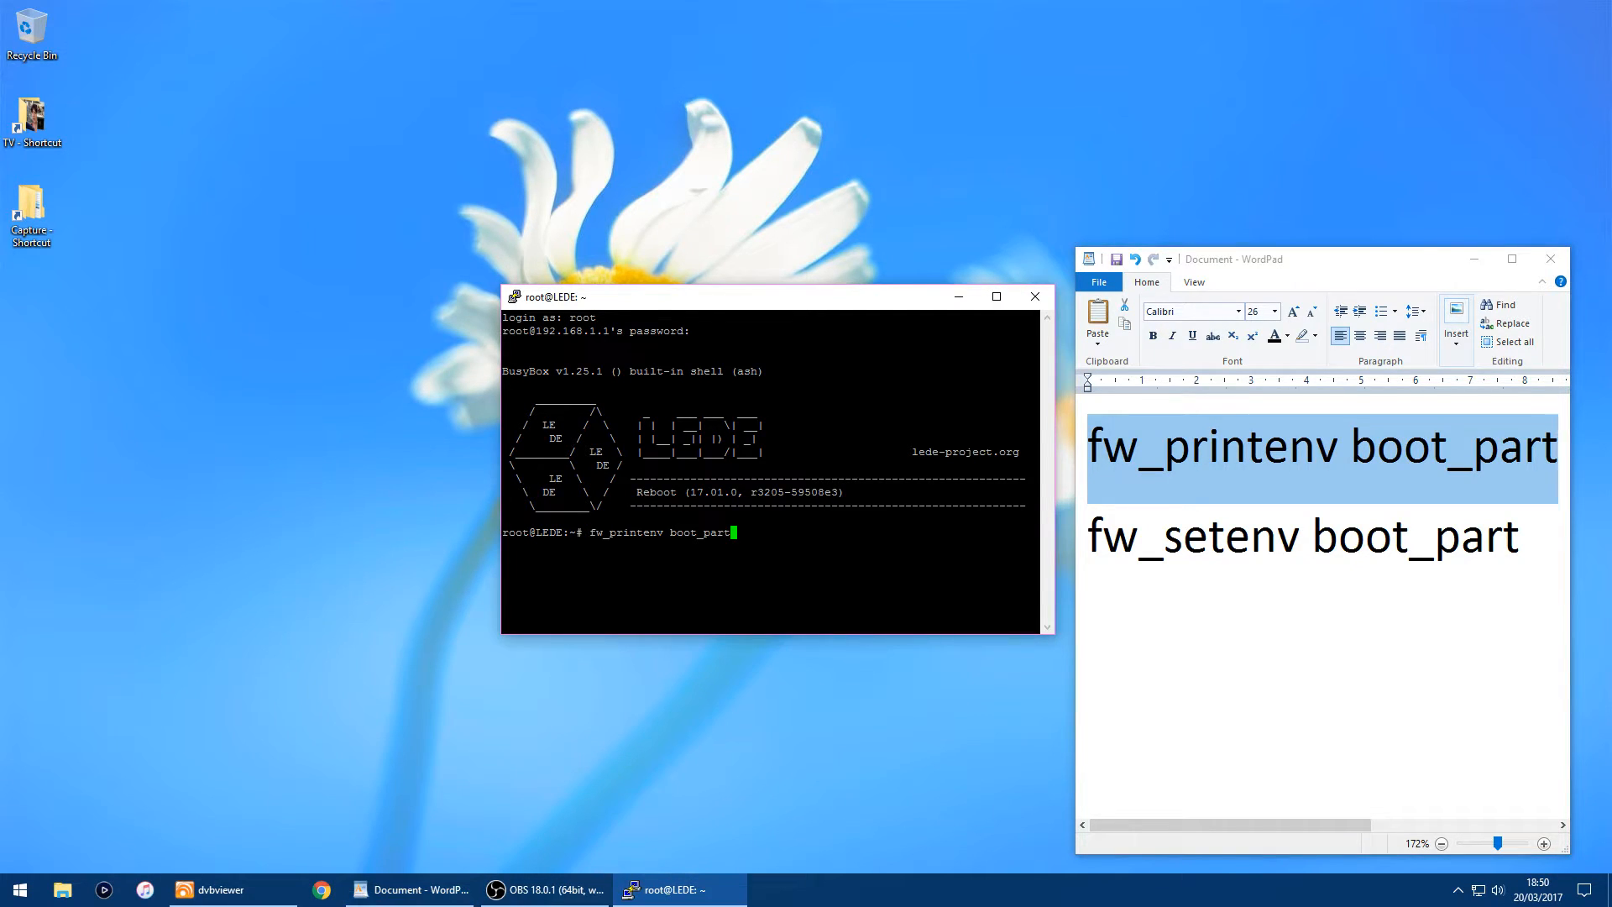
key(Return)
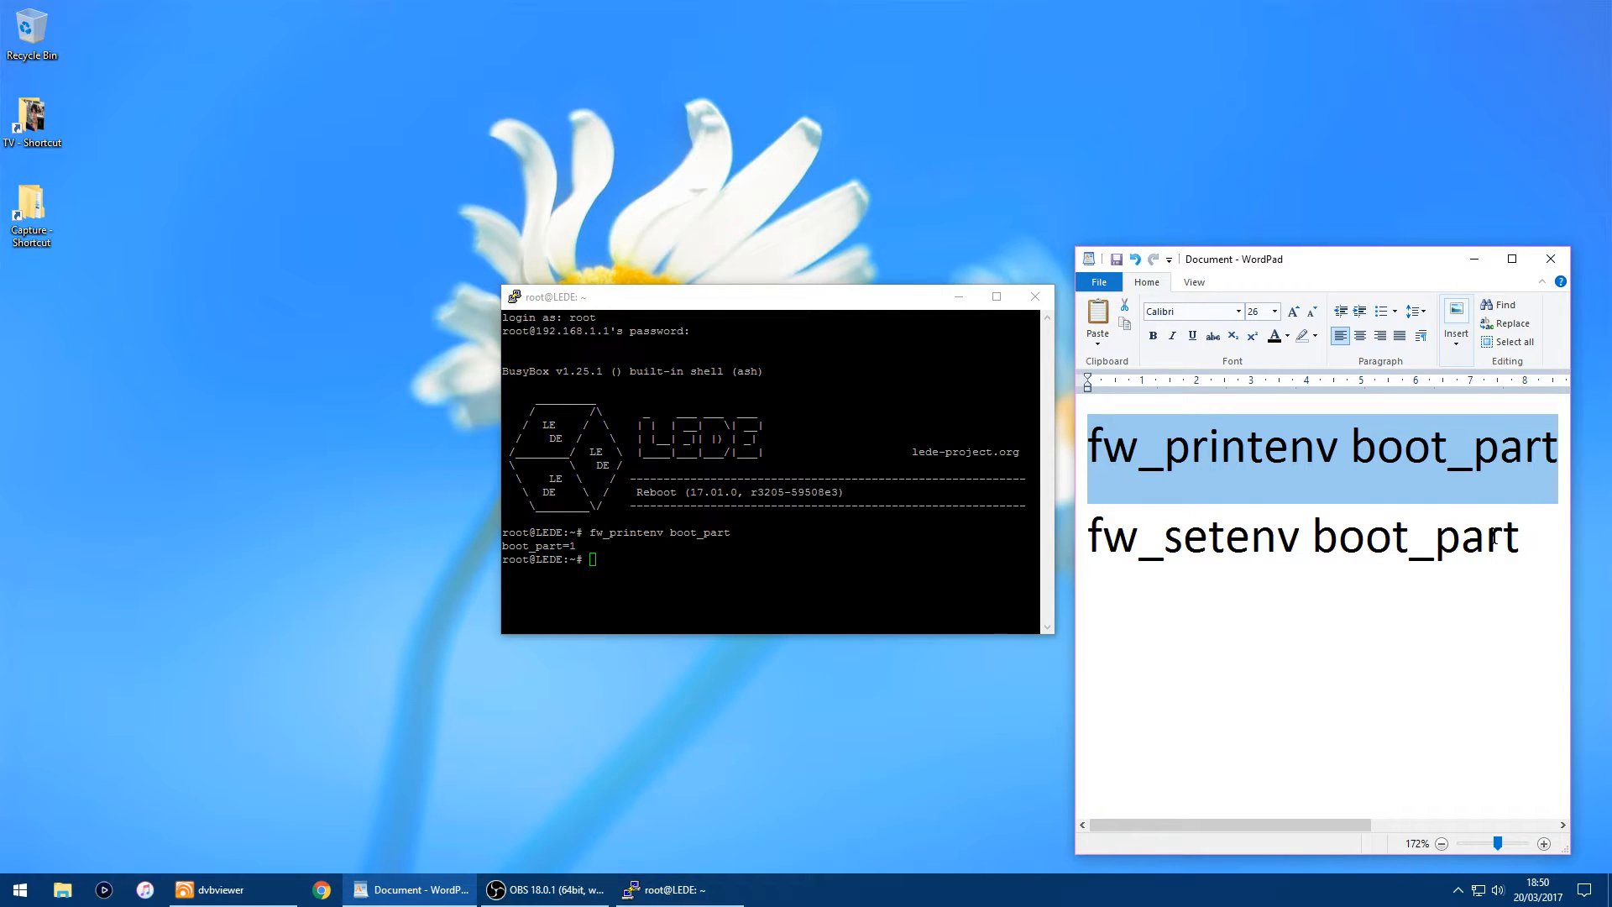
Step: Run fw_setenv boot_part 2 to switch the boot partition to the Linksys stock firmware
double_click(1300, 536)
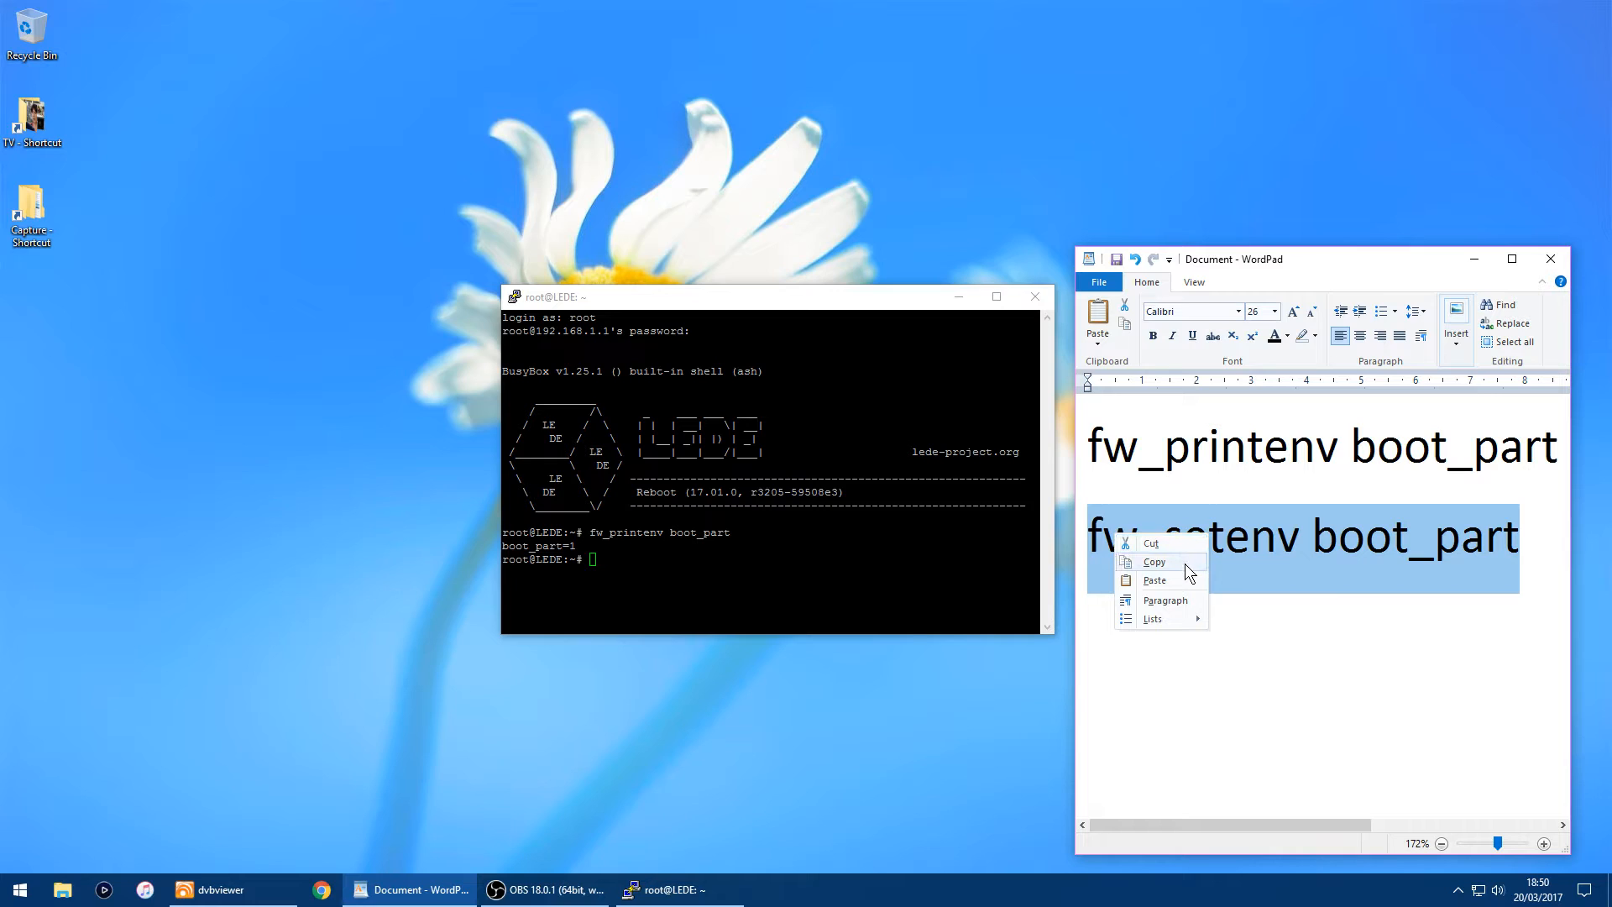
click(1152, 561)
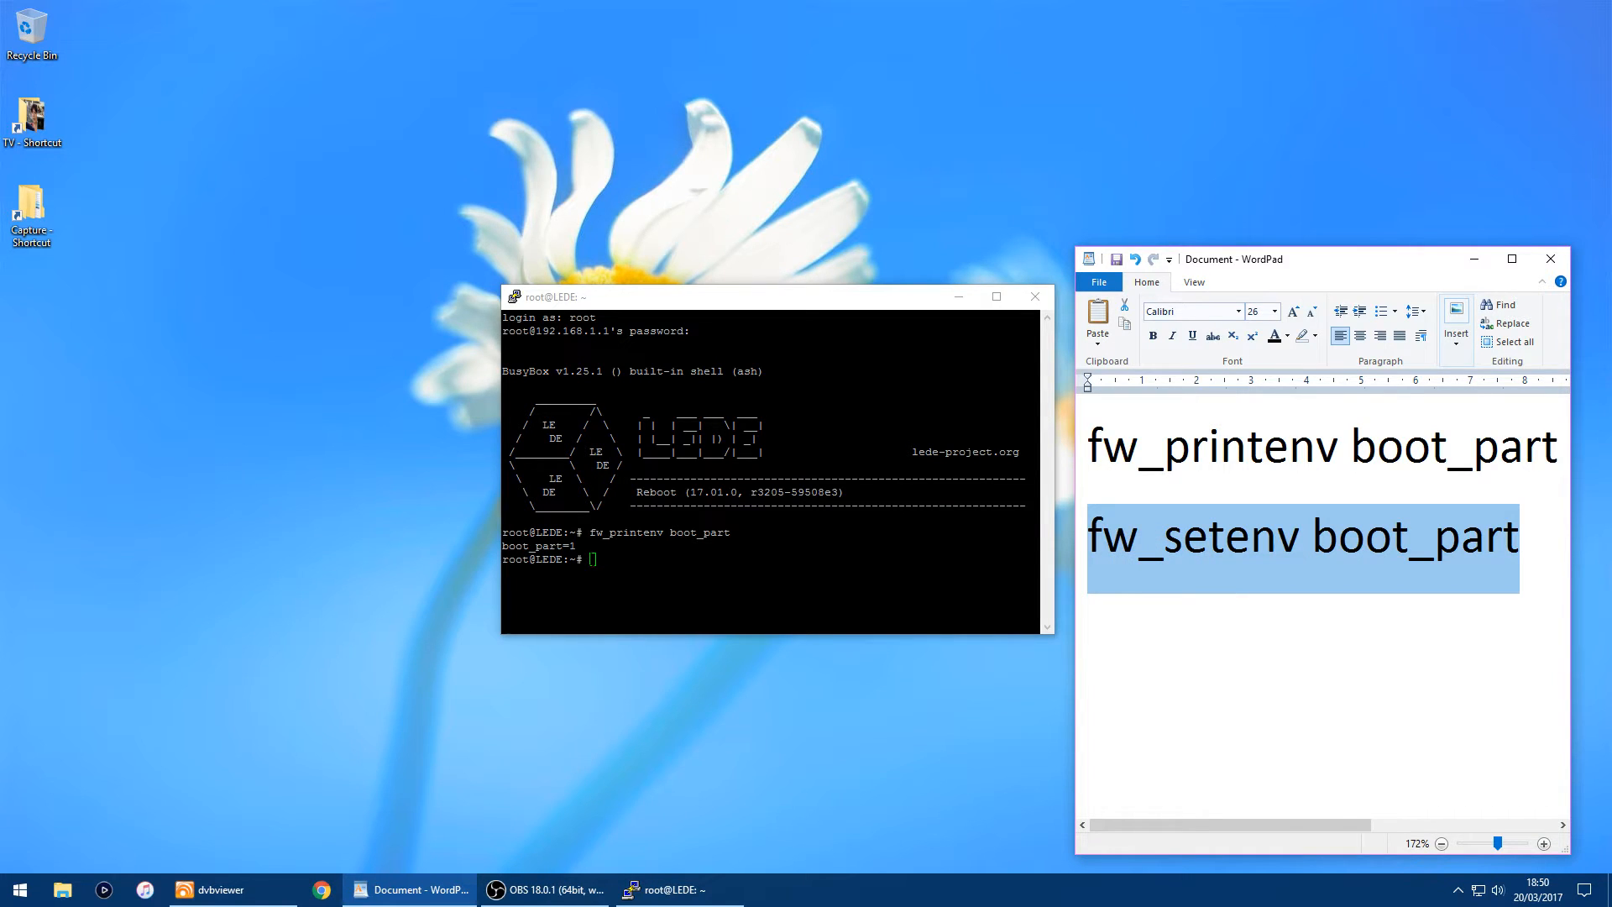
text(fw_setenv boot_part)
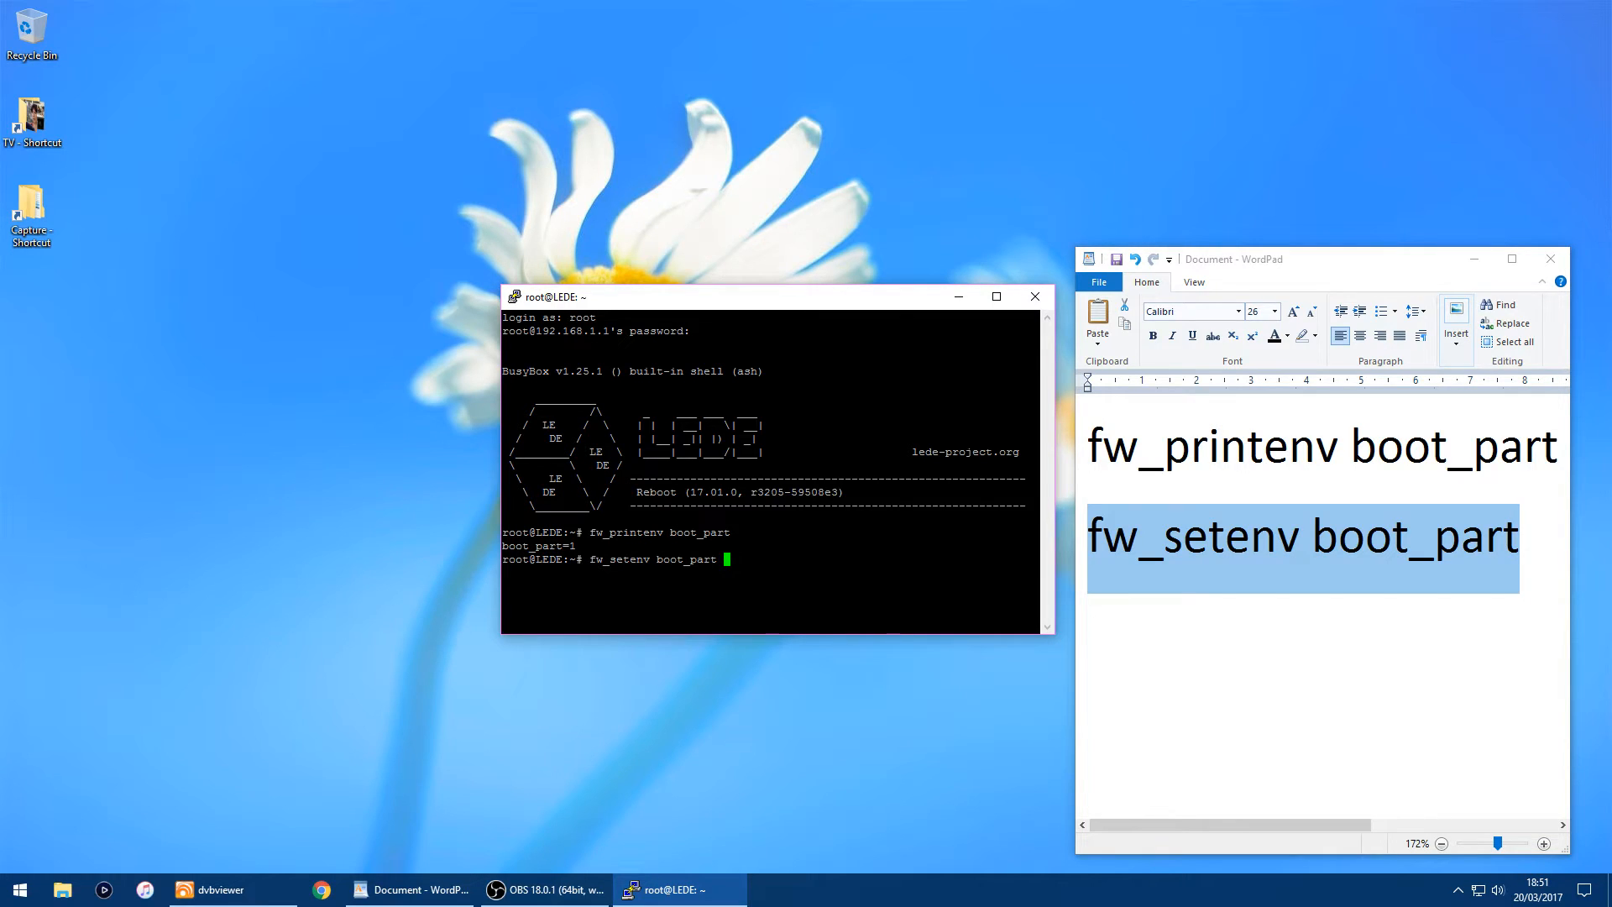
text(2)
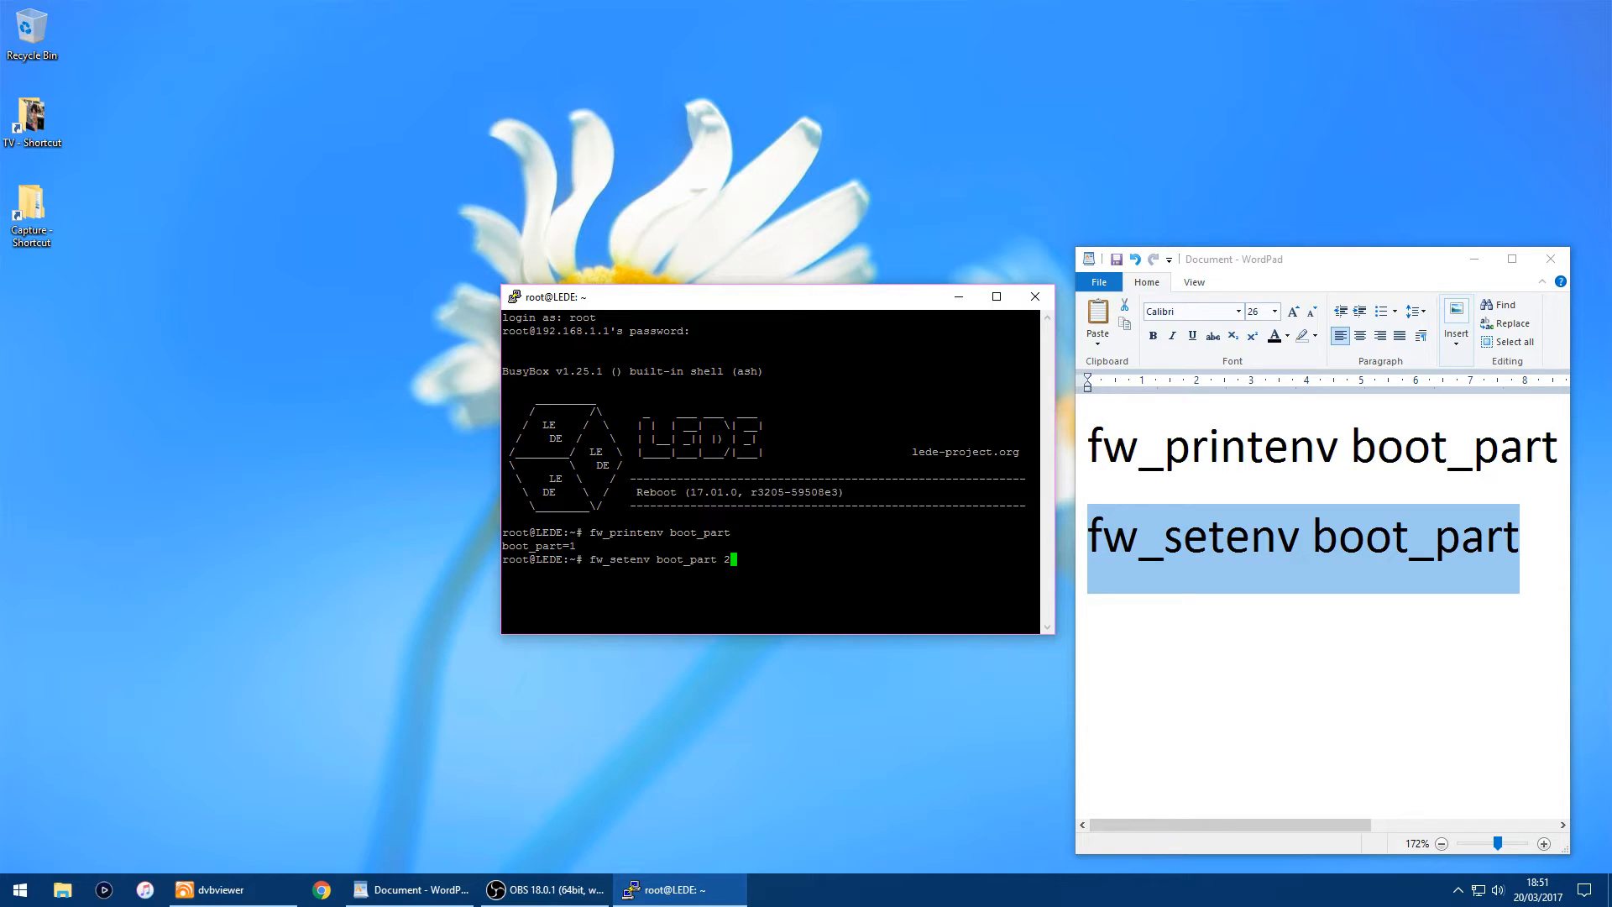
key(Return)
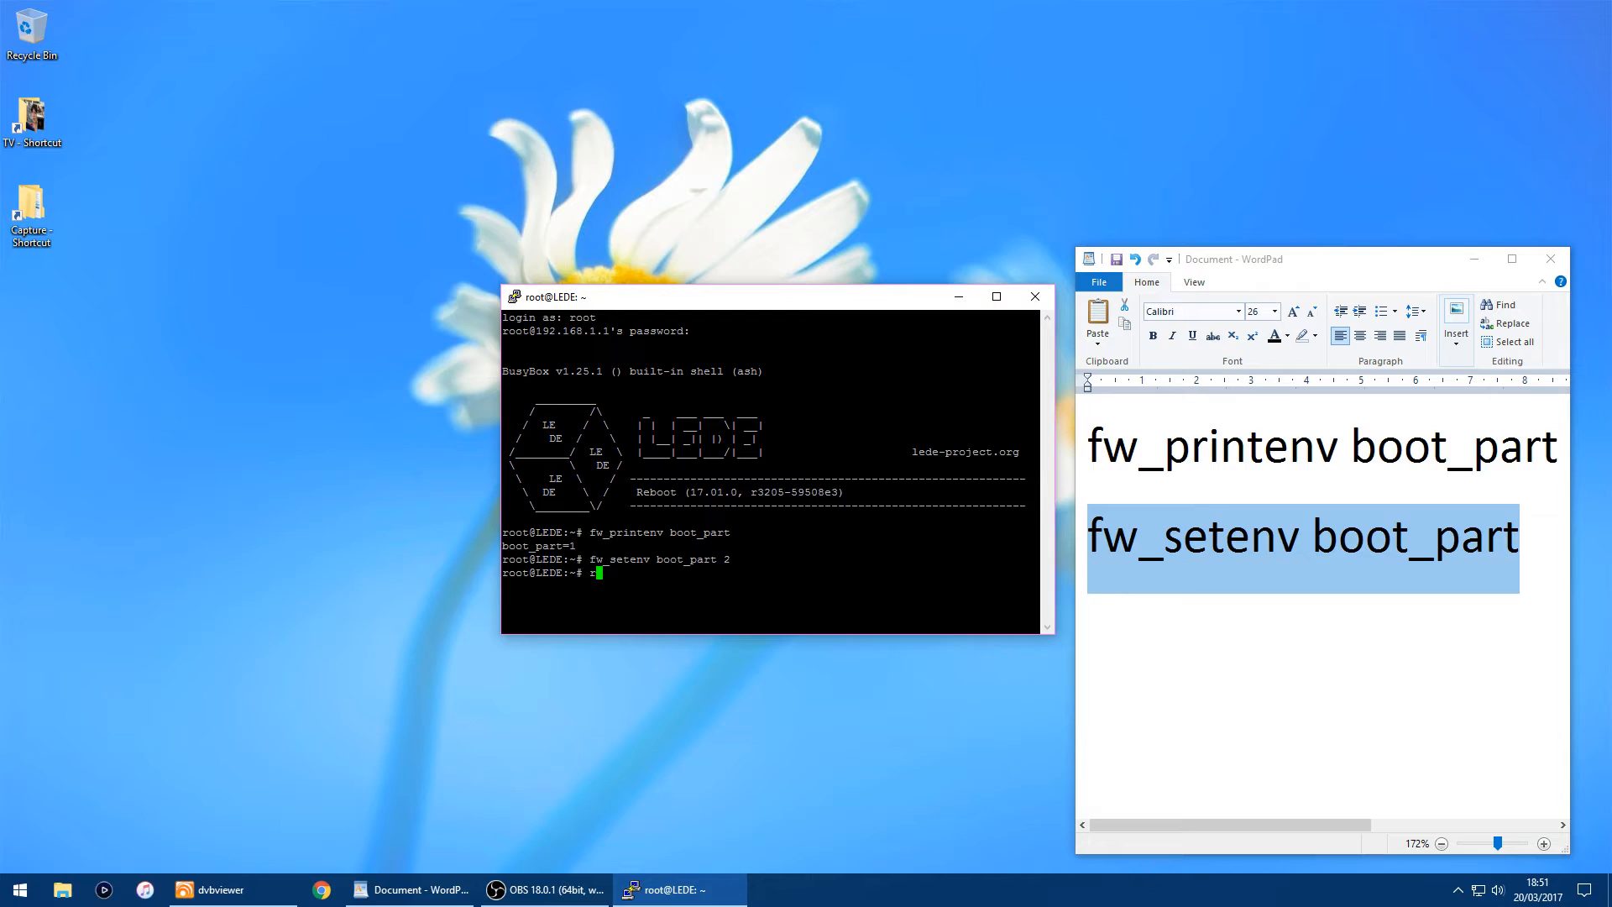
Step: Reboot the router from the shell
text(reboot)
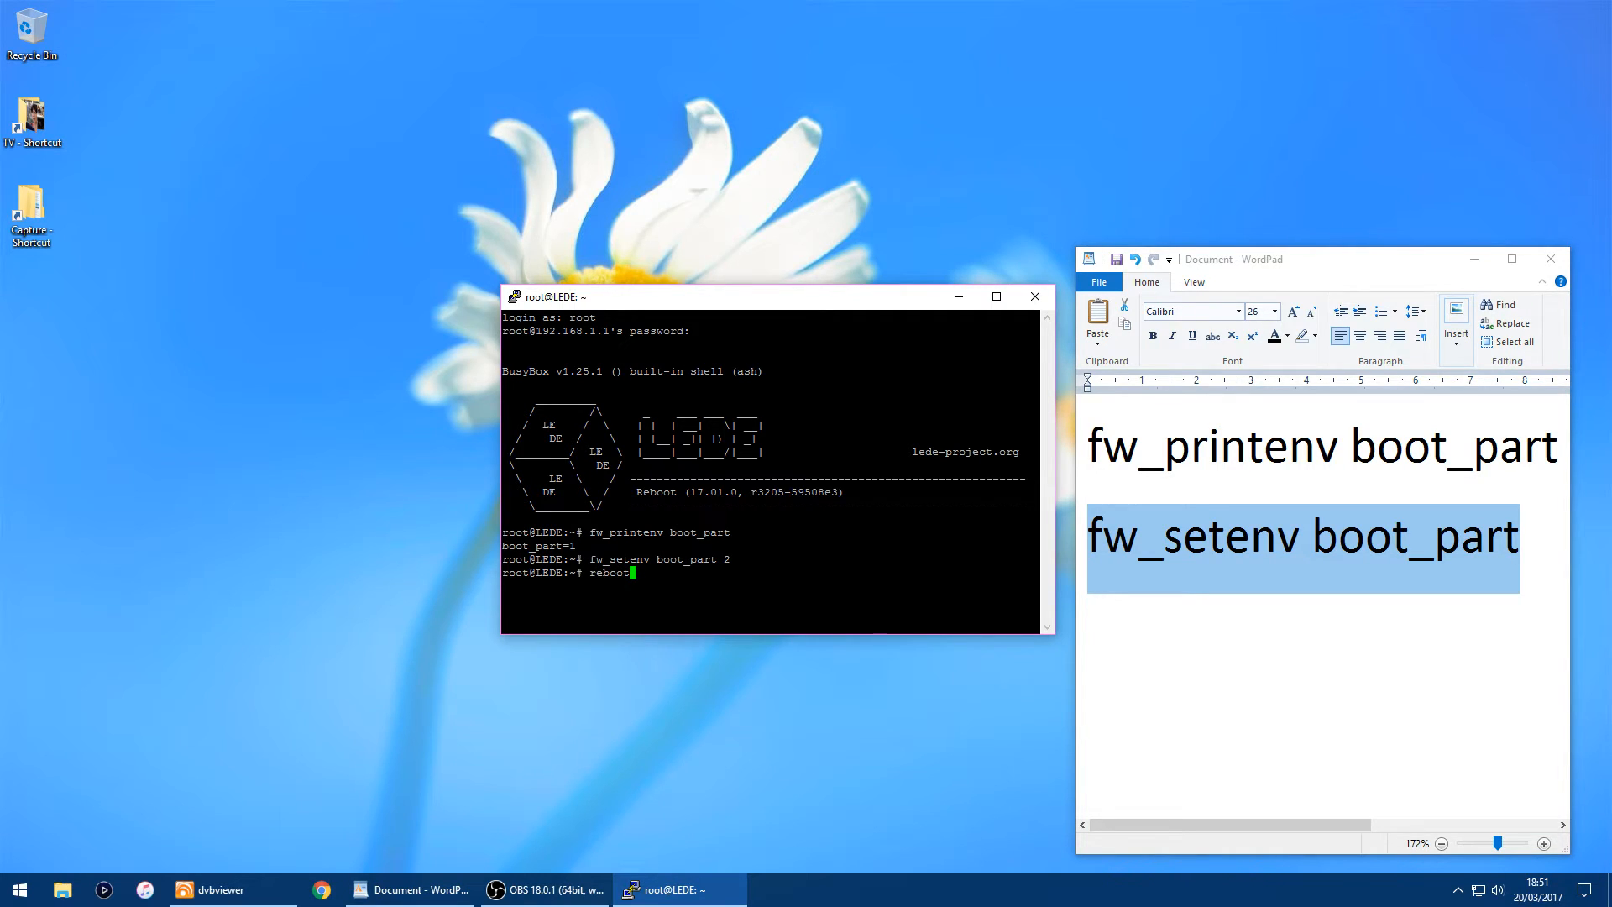
key(Return)
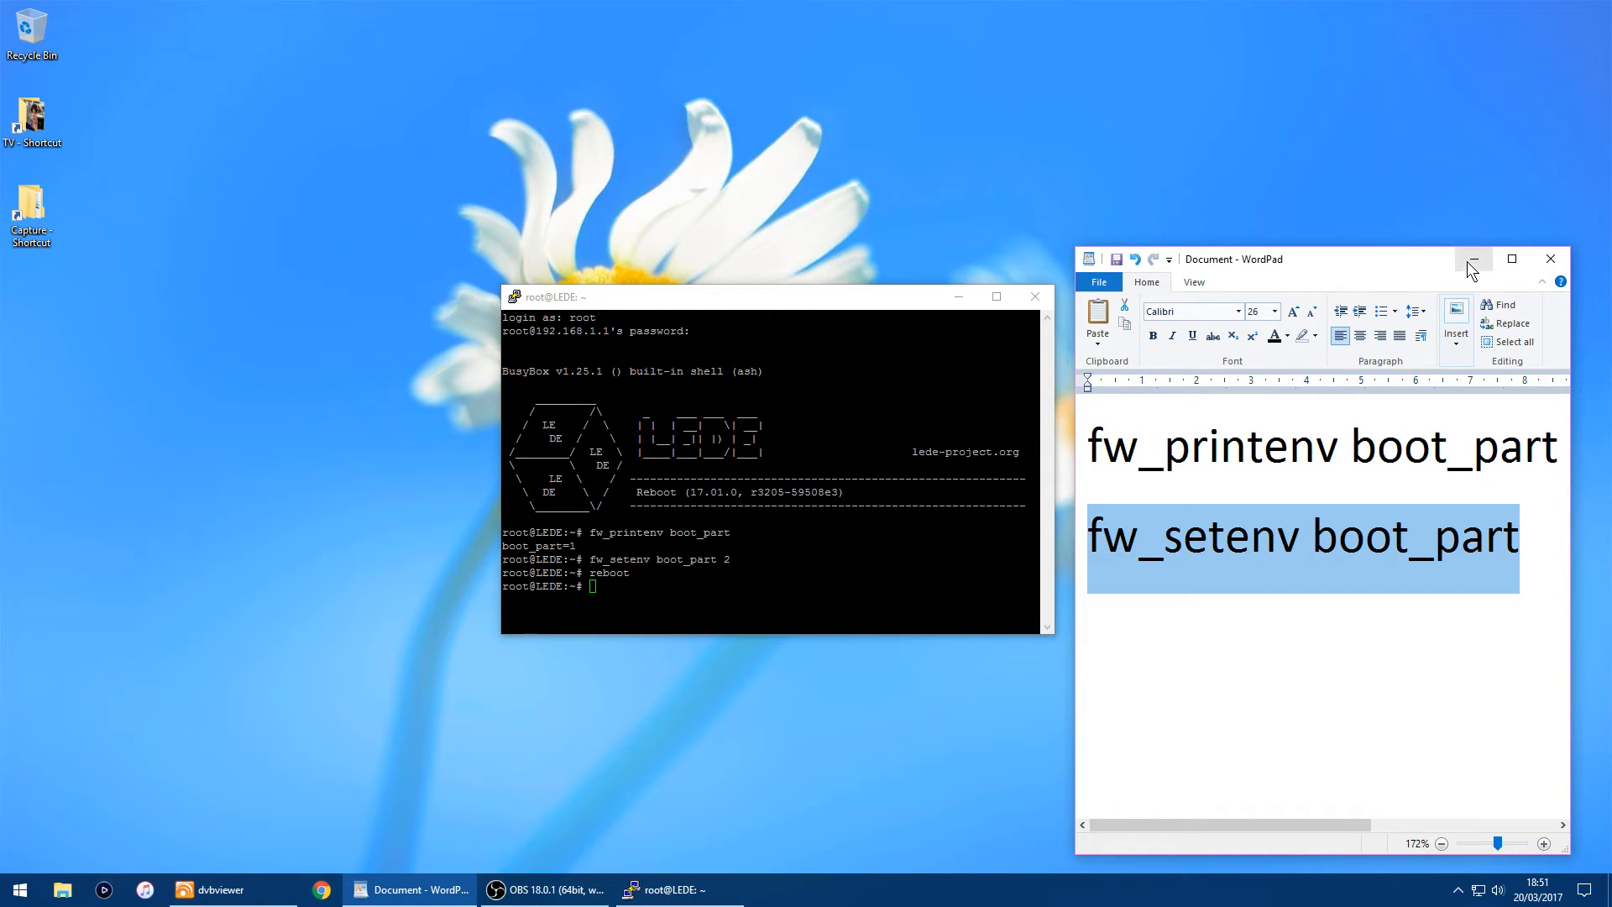
mouse_move(1473, 258)
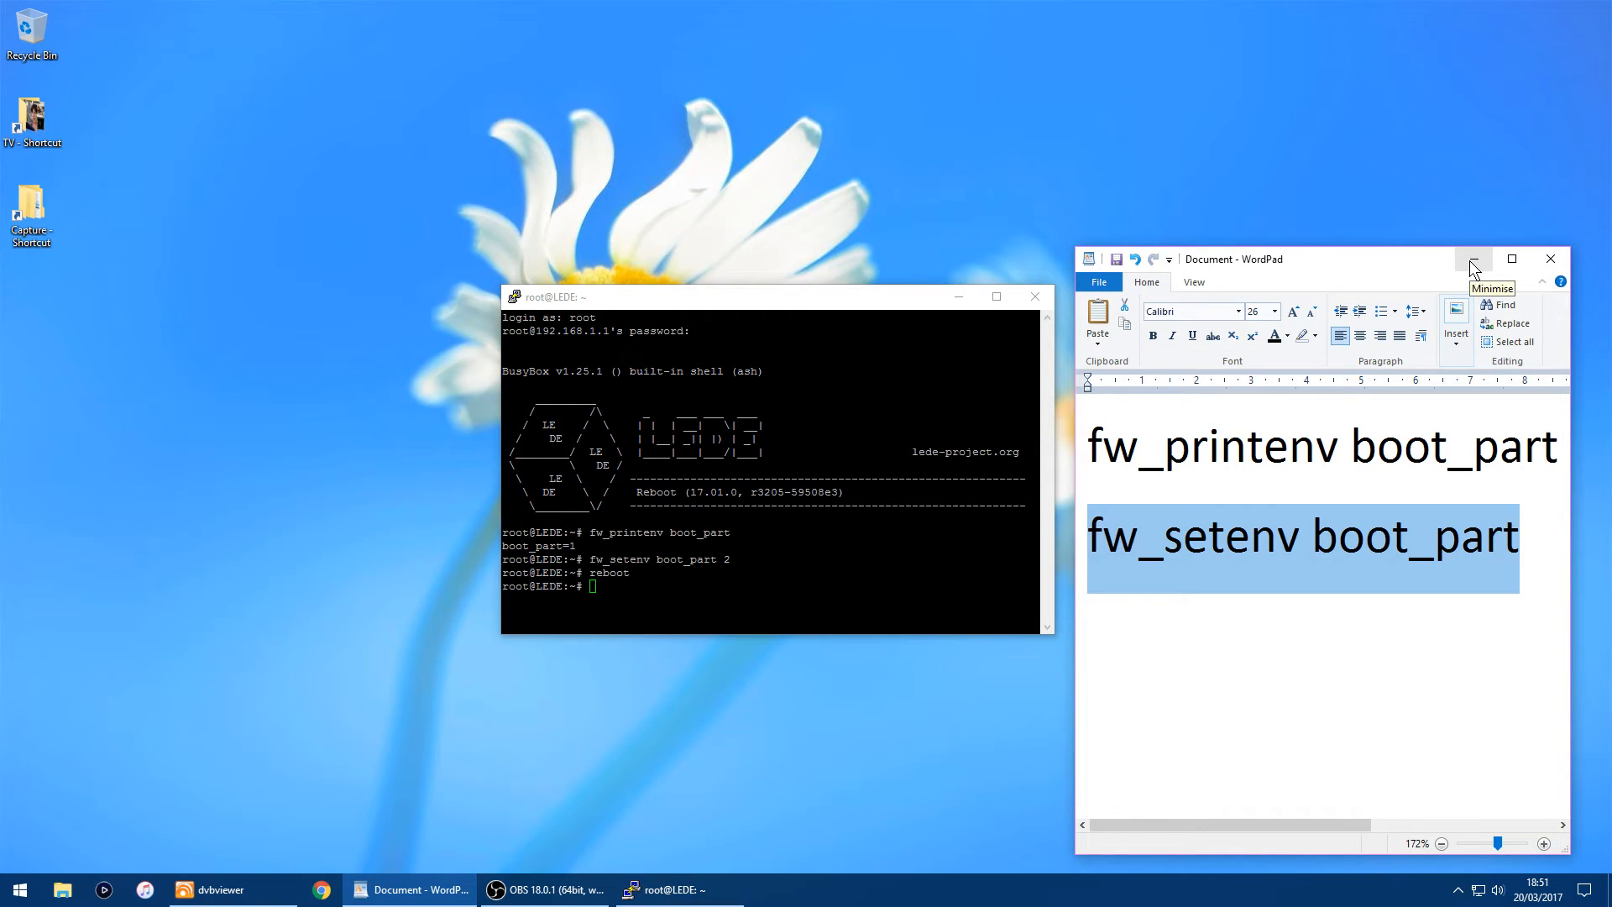
Step: Minimise the WordPad notes and close the PuTTY session, confirming exit
click(1473, 259)
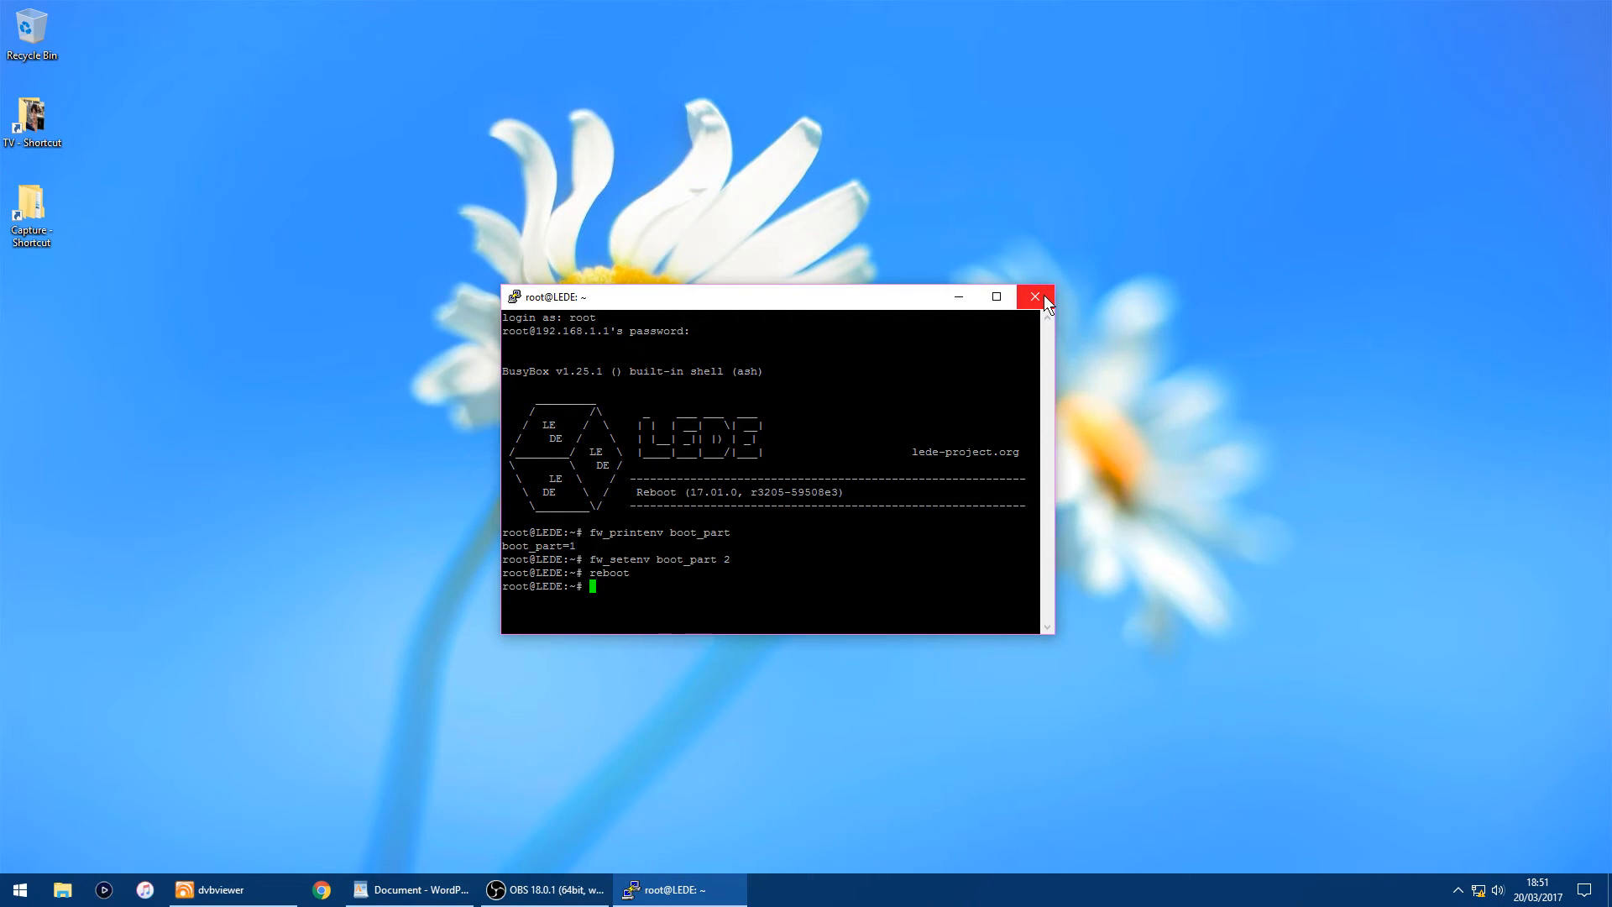
mouse_move(1036, 298)
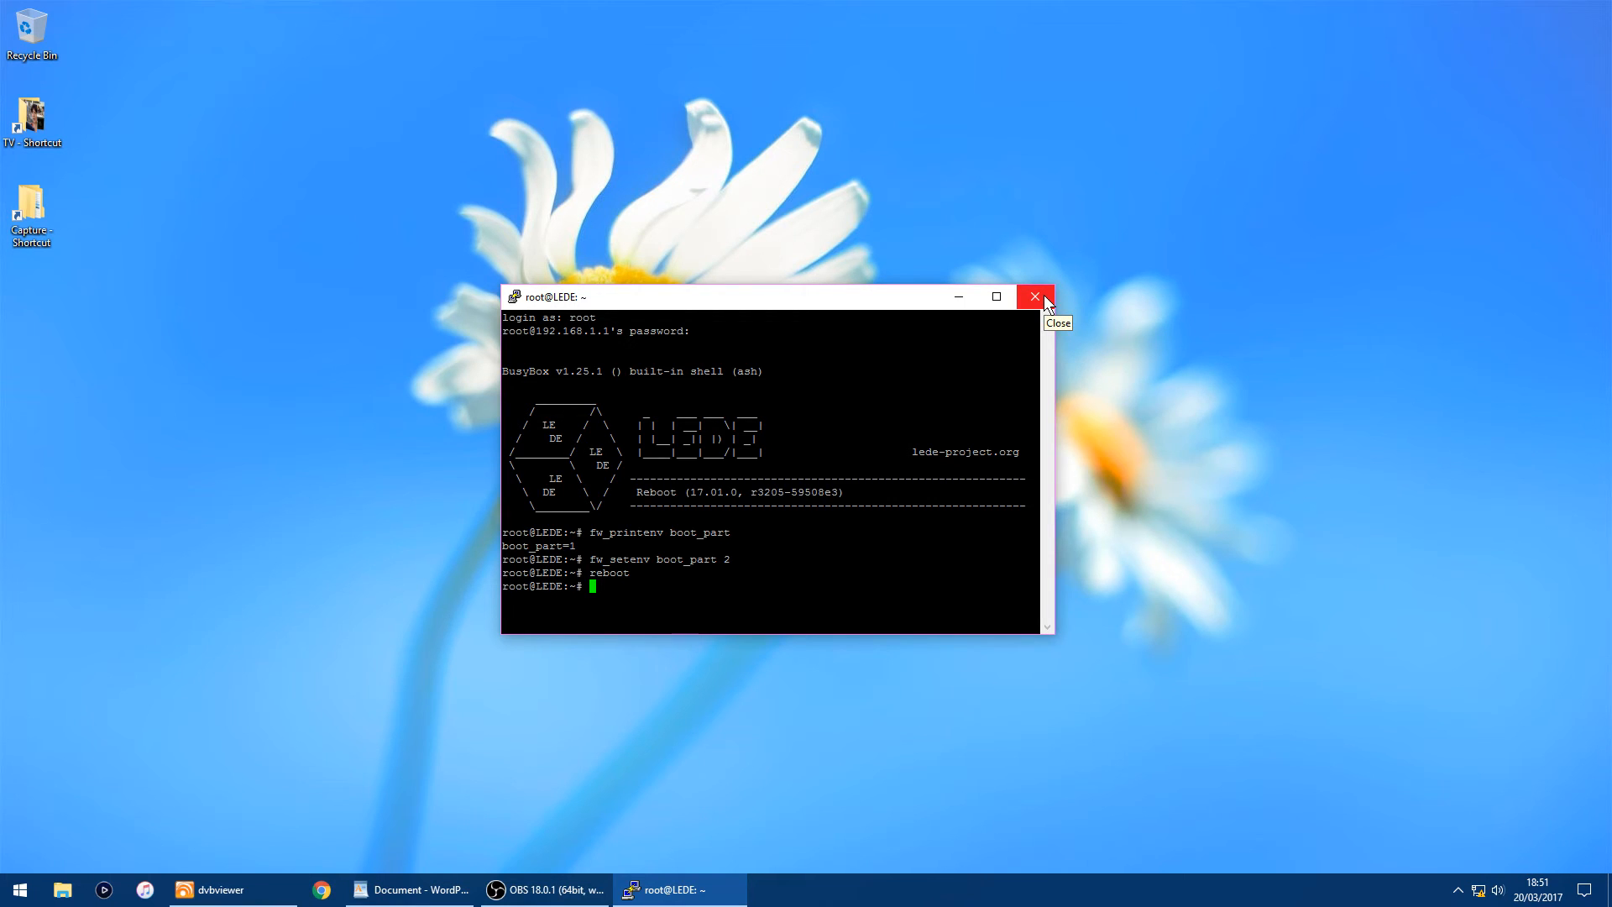
click(1035, 296)
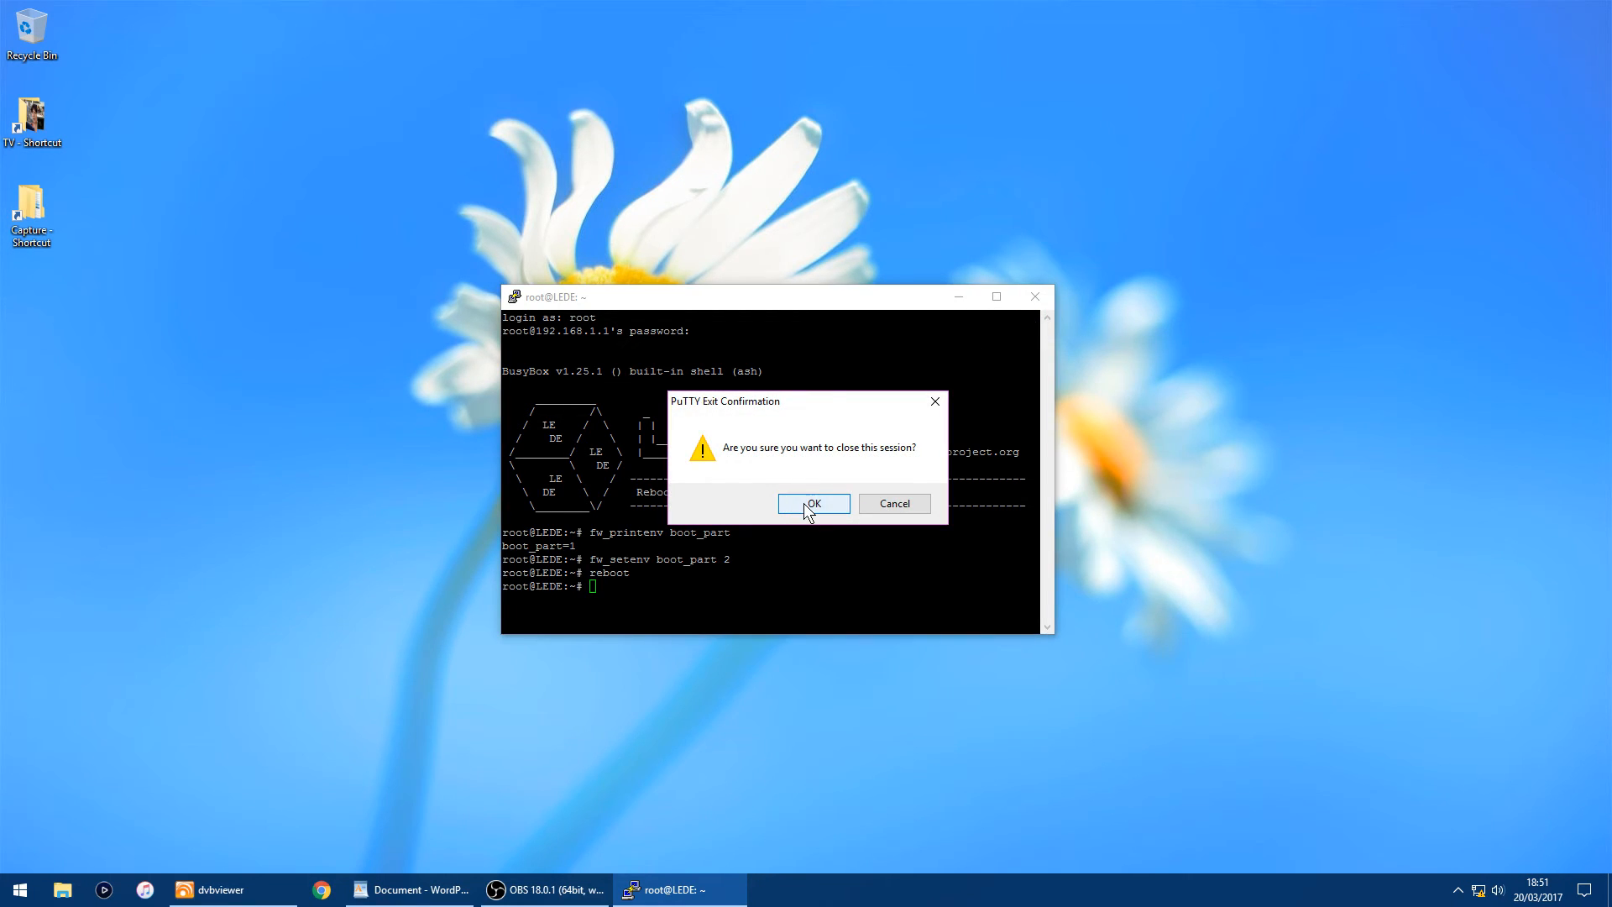
click(813, 503)
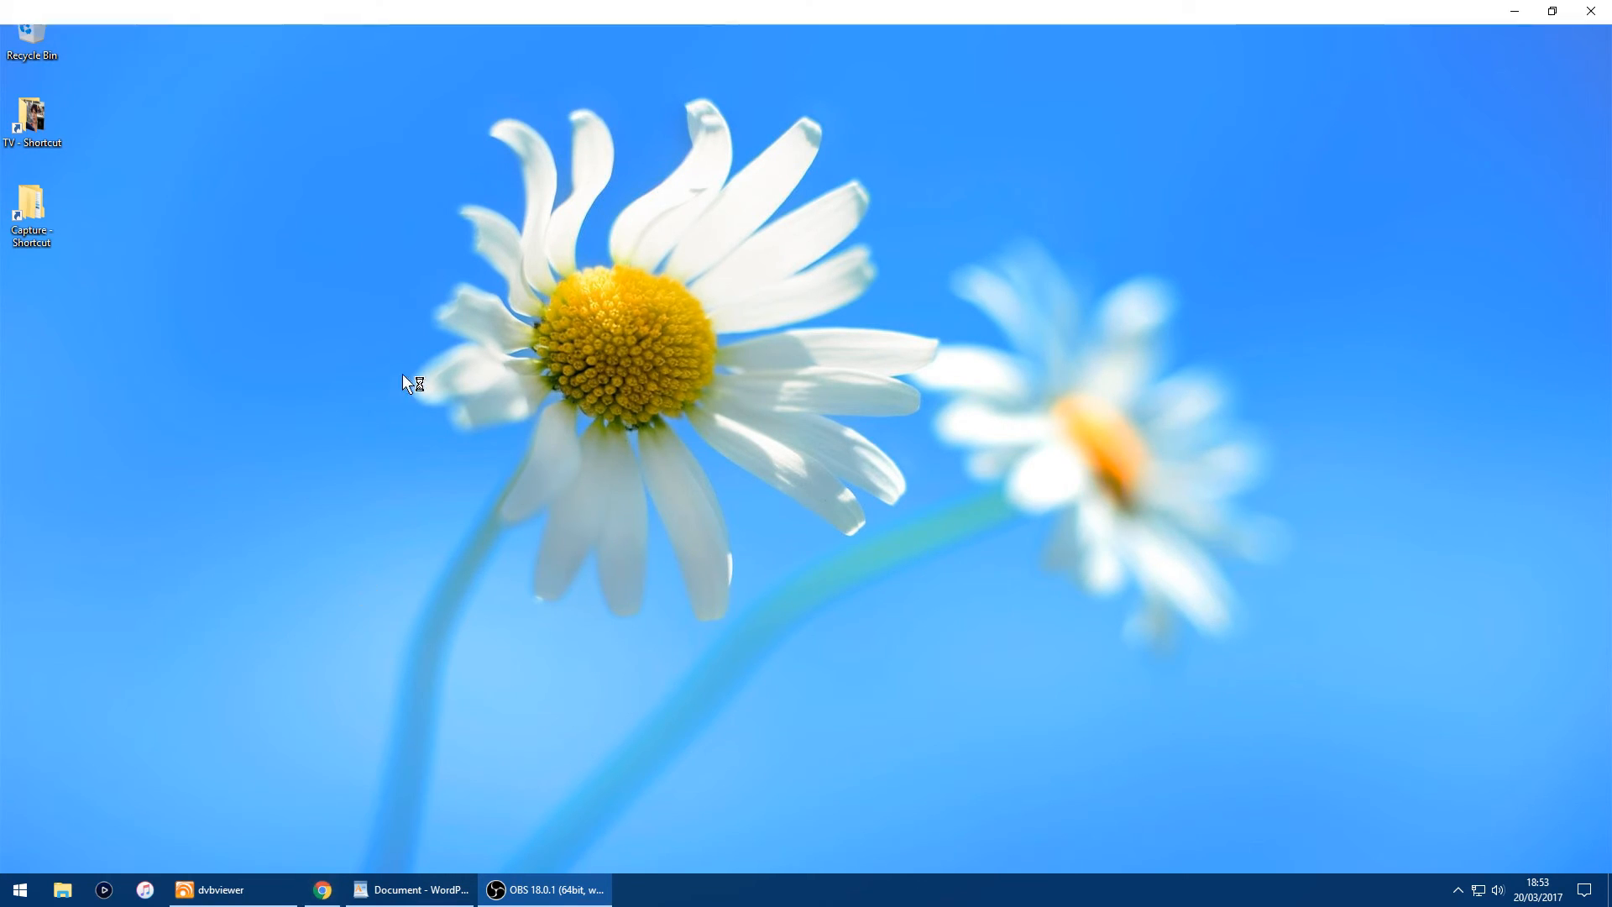
Step: Enter the router address 192.168.1.1 in Chrome's address bar
click(323, 890)
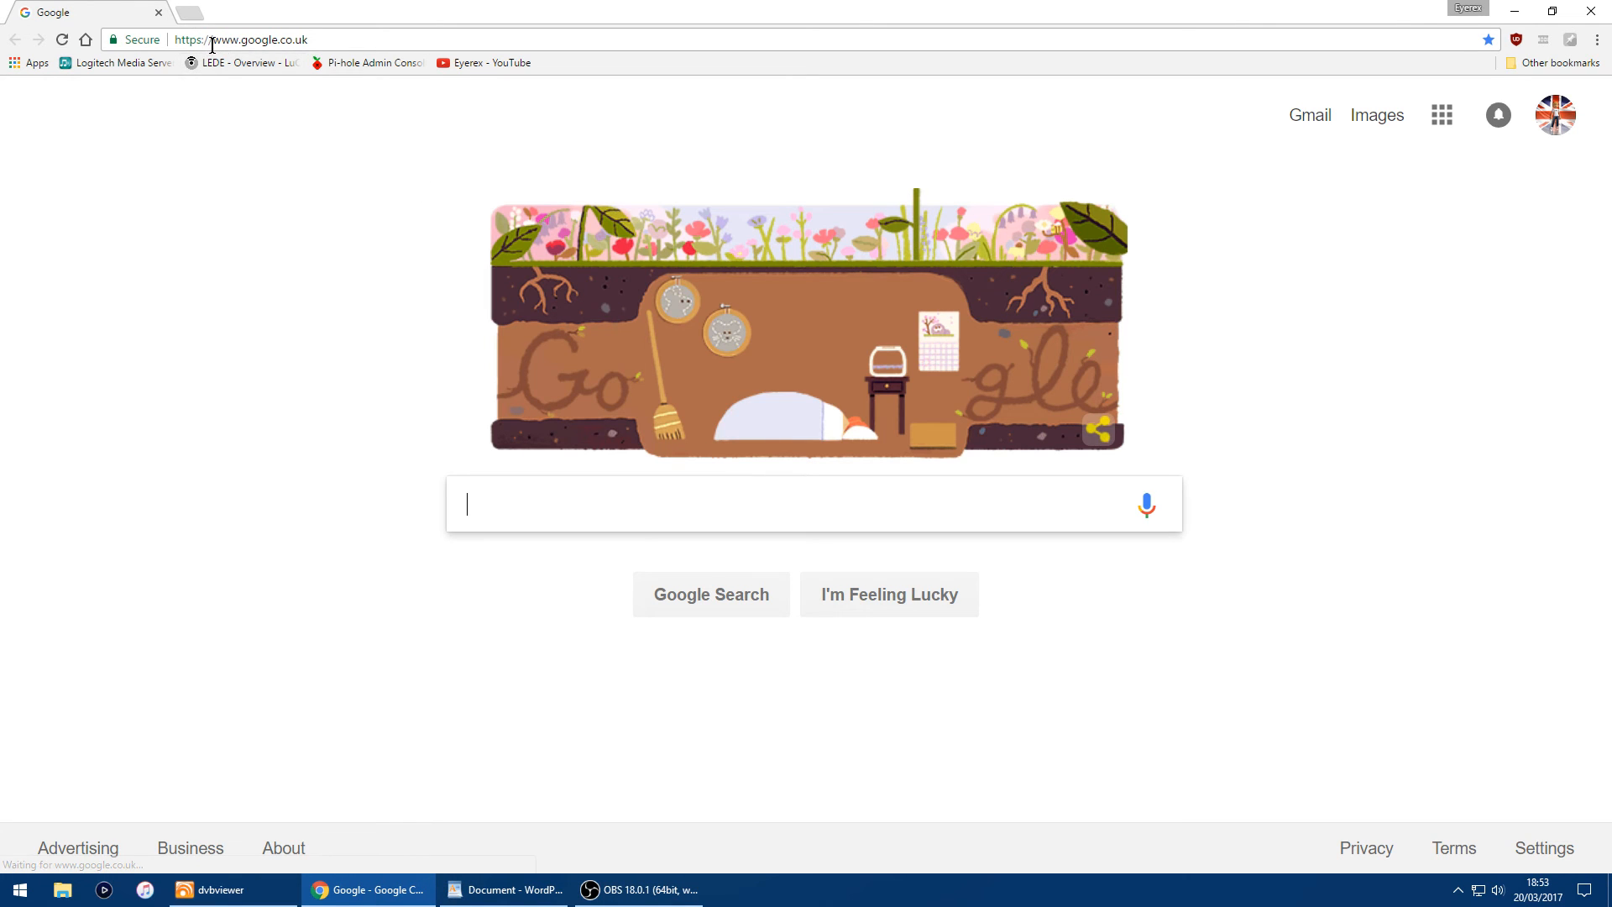
text(192.168.1.1)
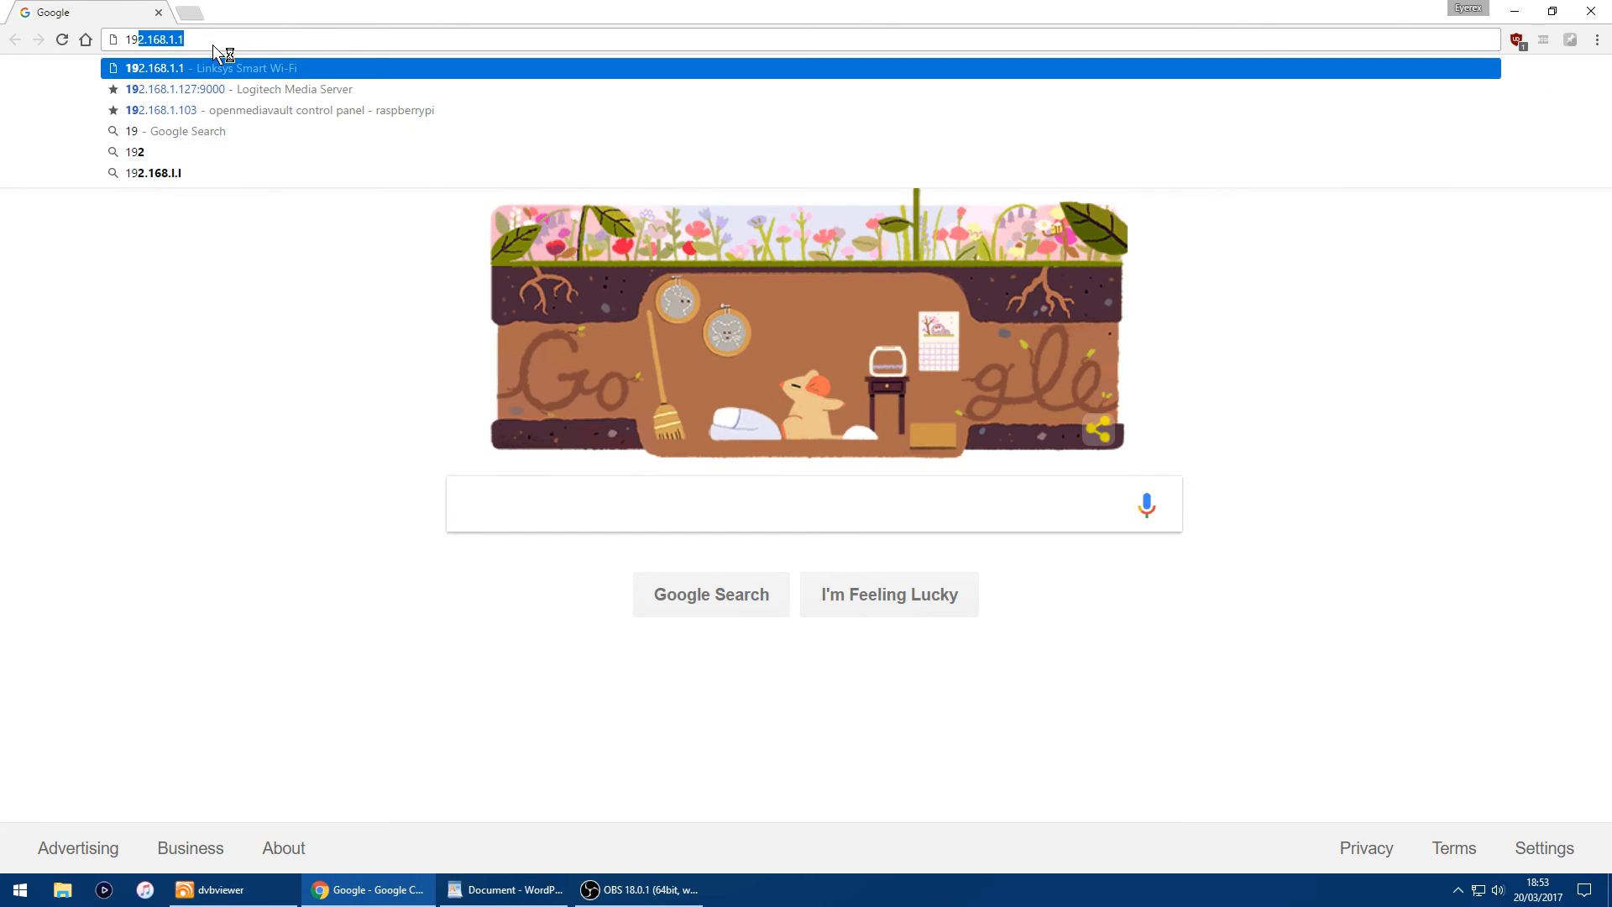